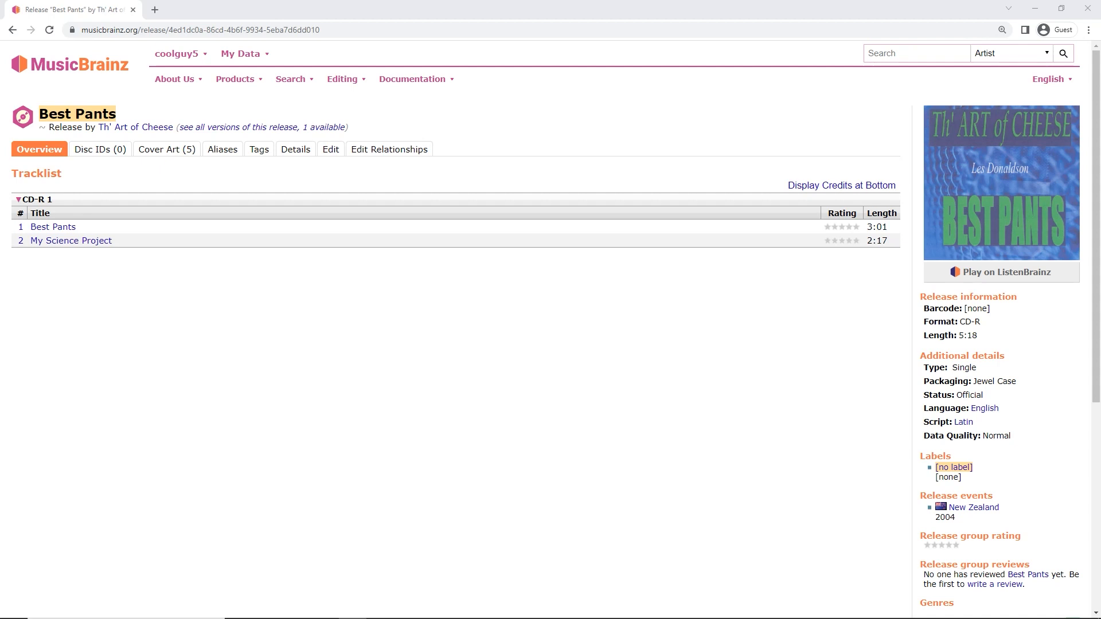
{"action": "mouse_move", "coordinate": [221, 149]}
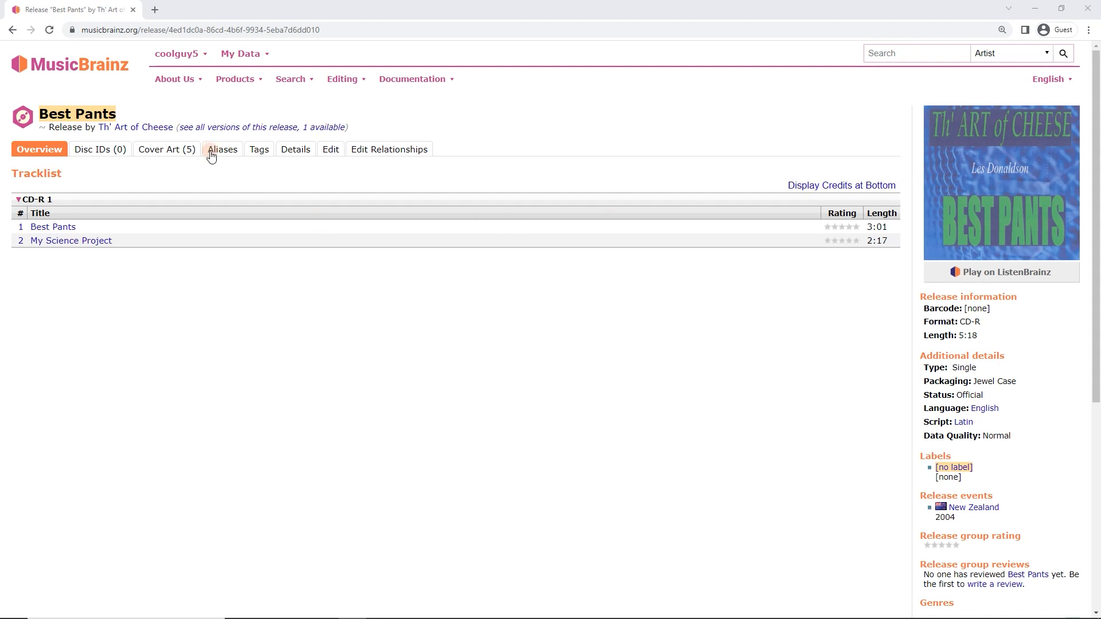
{"action": "mouse_move", "coordinate": [136, 127]}
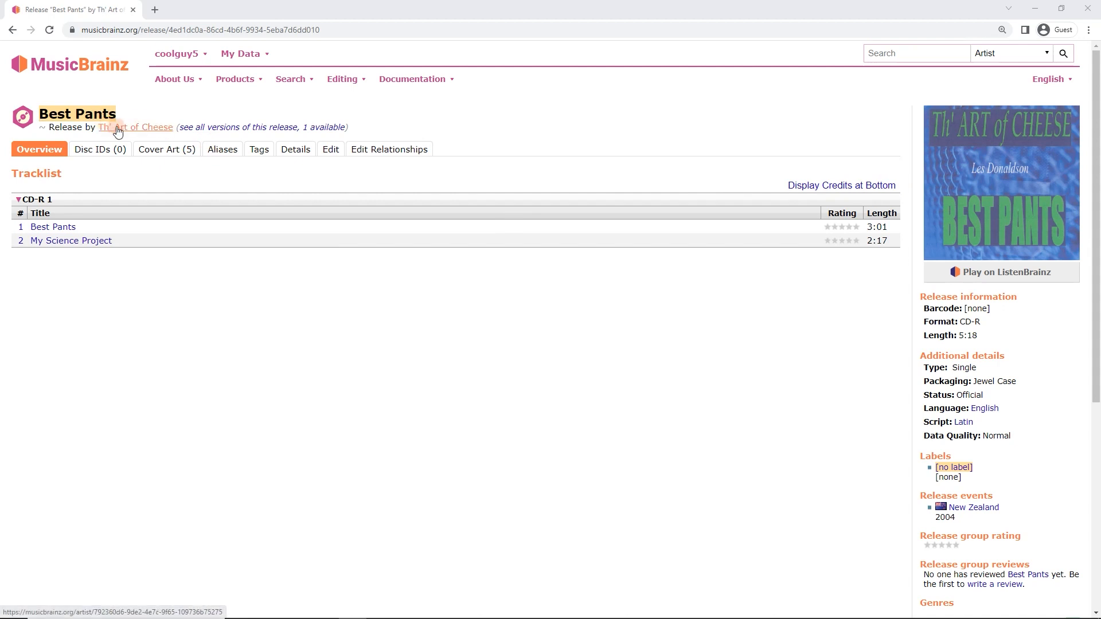
{"action": "mouse_move", "coordinate": [135, 138]}
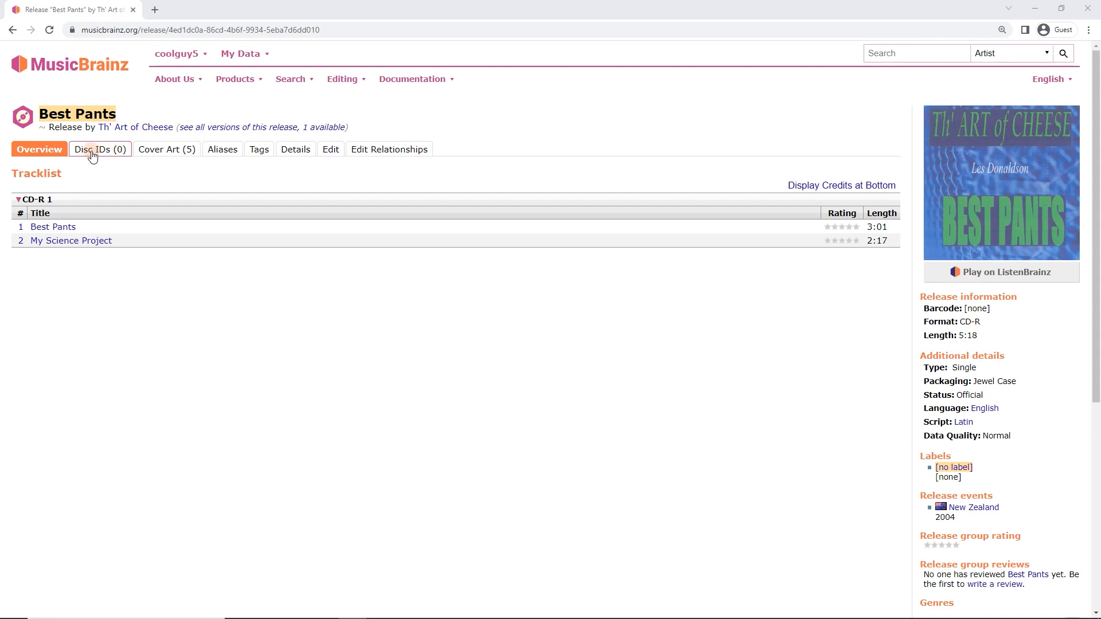
{"action": "mouse_move", "coordinate": [119, 155]}
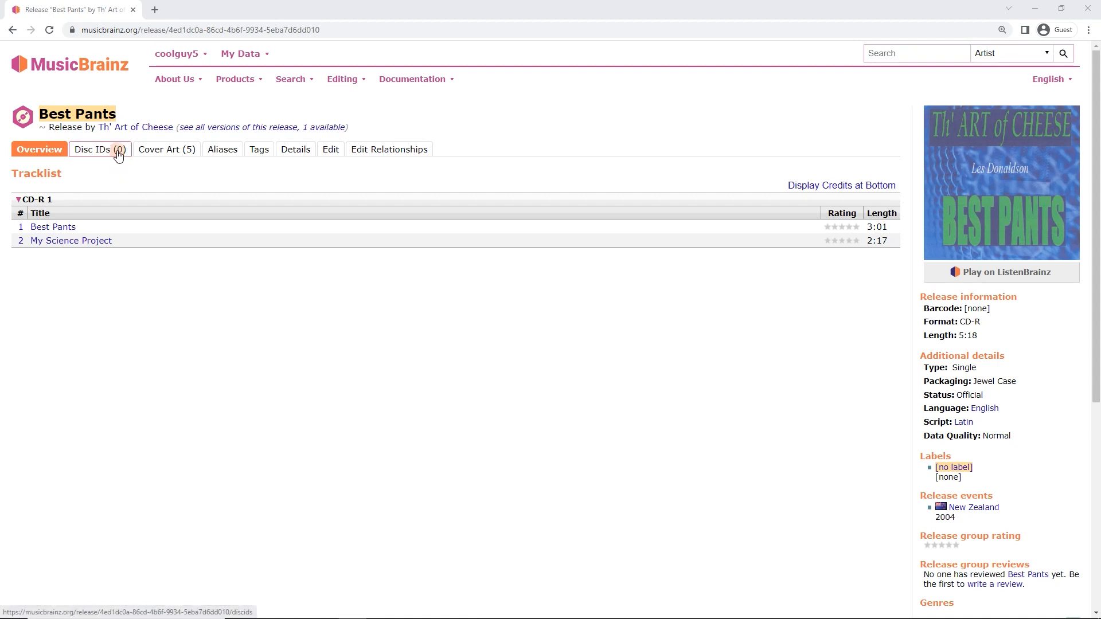
Step: Open the Disc IDs (0) tab of the Best Pants release
{"action": "left_click", "coordinate": [100, 149]}
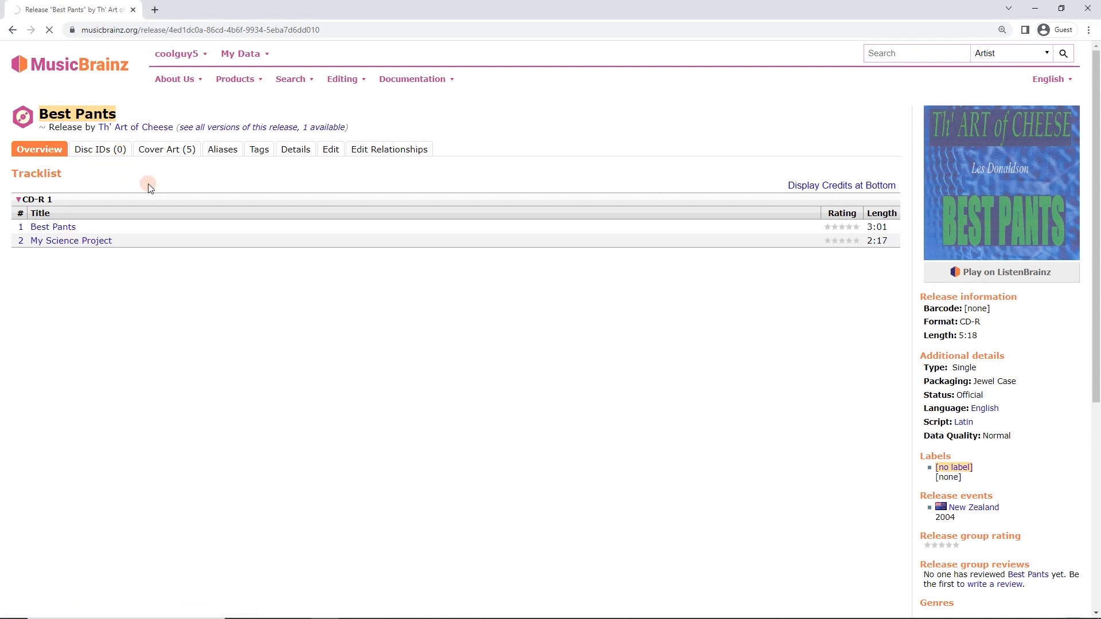
Step: Bring Picard to the front and run Lookup CD on drive J:
{"action": "left_click", "coordinate": [97, 149]}
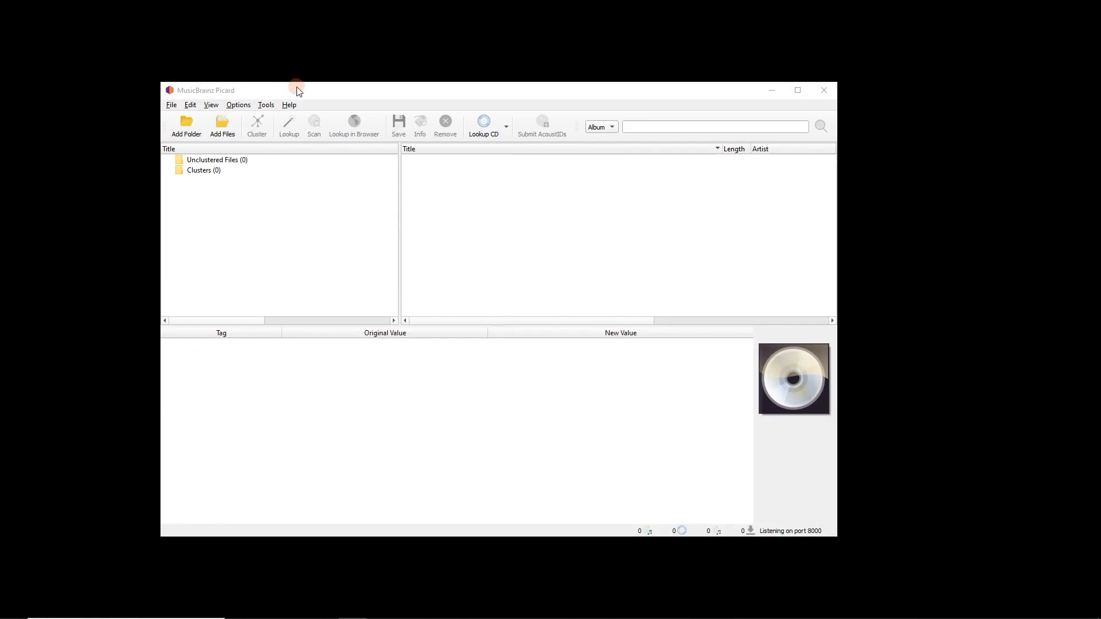
{"action": "left_click", "coordinate": [217, 159]}
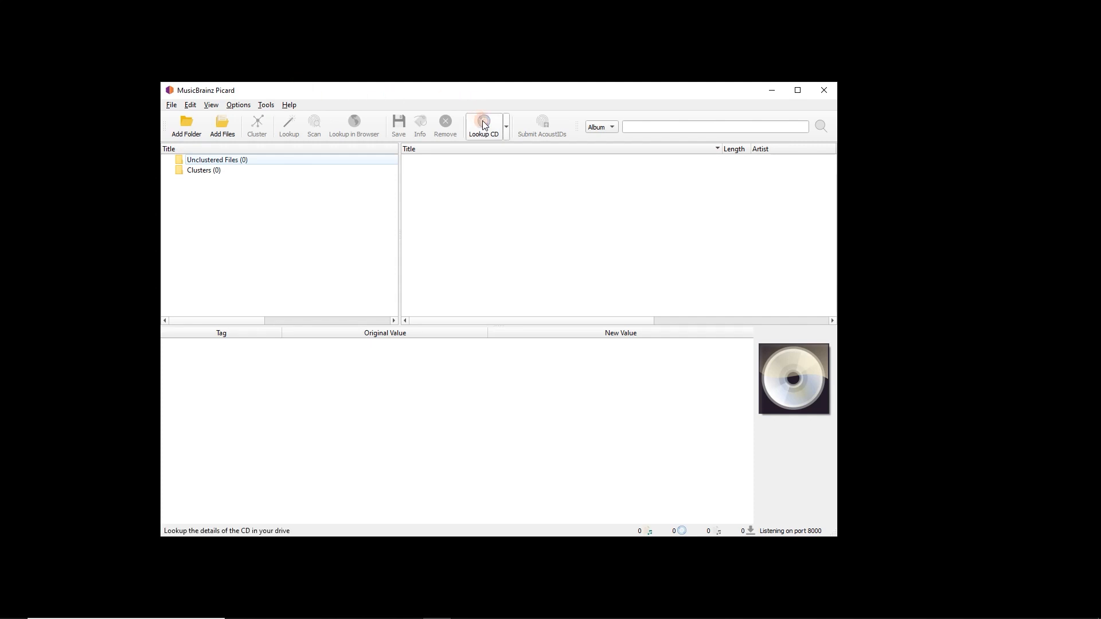
{"action": "left_click", "coordinate": [505, 126]}
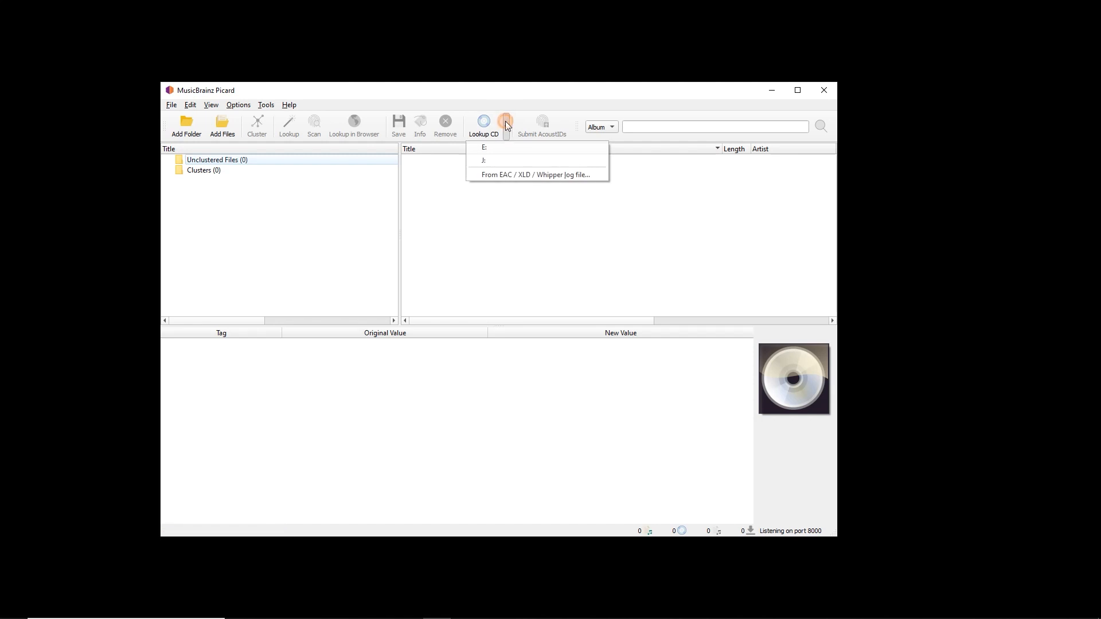
{"action": "mouse_move", "coordinate": [498, 160]}
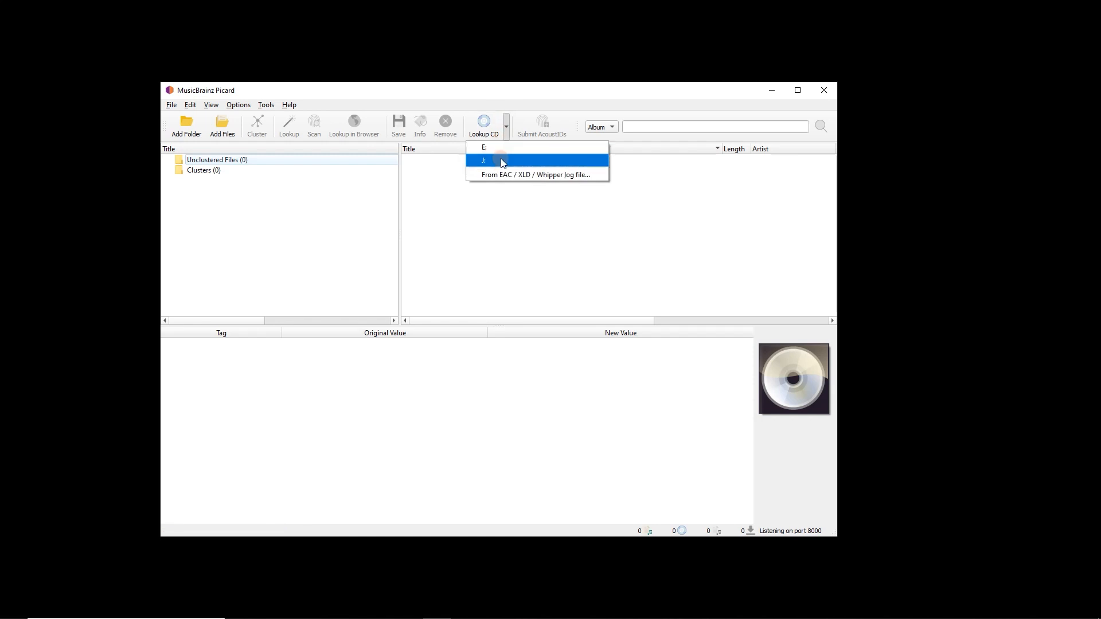
{"action": "left_click", "coordinate": [500, 160]}
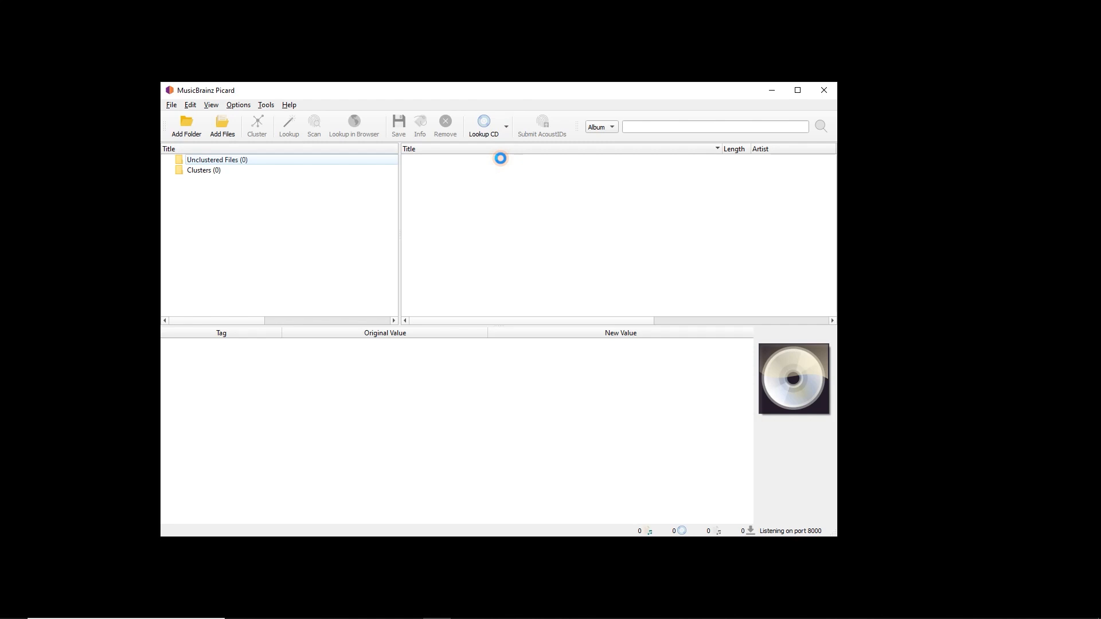
Step: Submit the disc ID from the no-matches CD Lookup dialog
{"action": "left_click", "coordinate": [483, 123]}
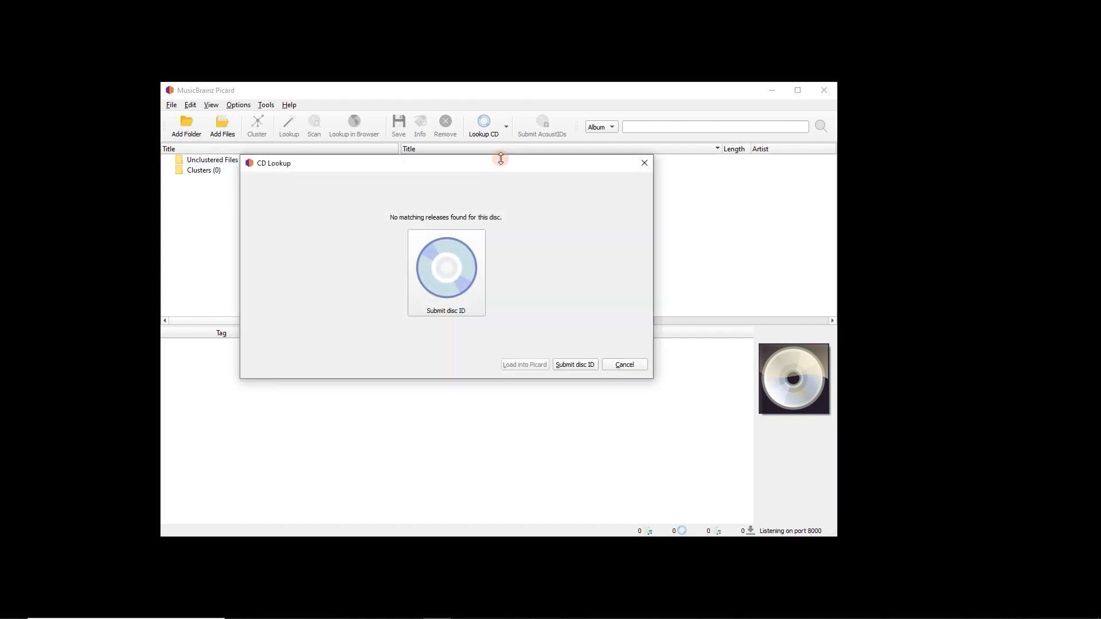
{"action": "mouse_move", "coordinate": [497, 171]}
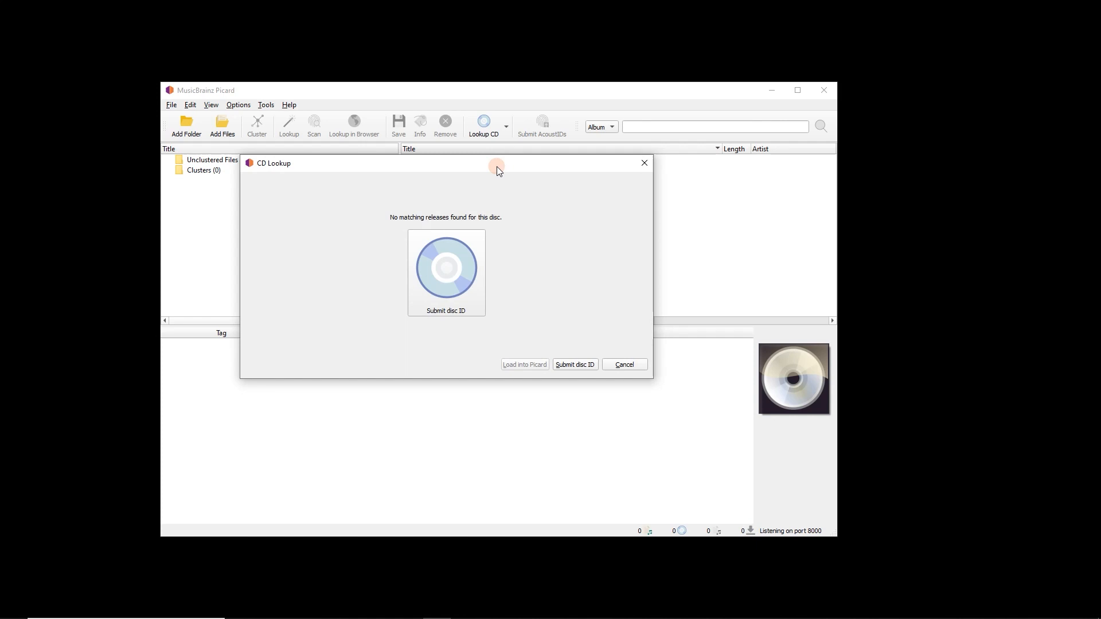
{"action": "mouse_move", "coordinate": [507, 154]}
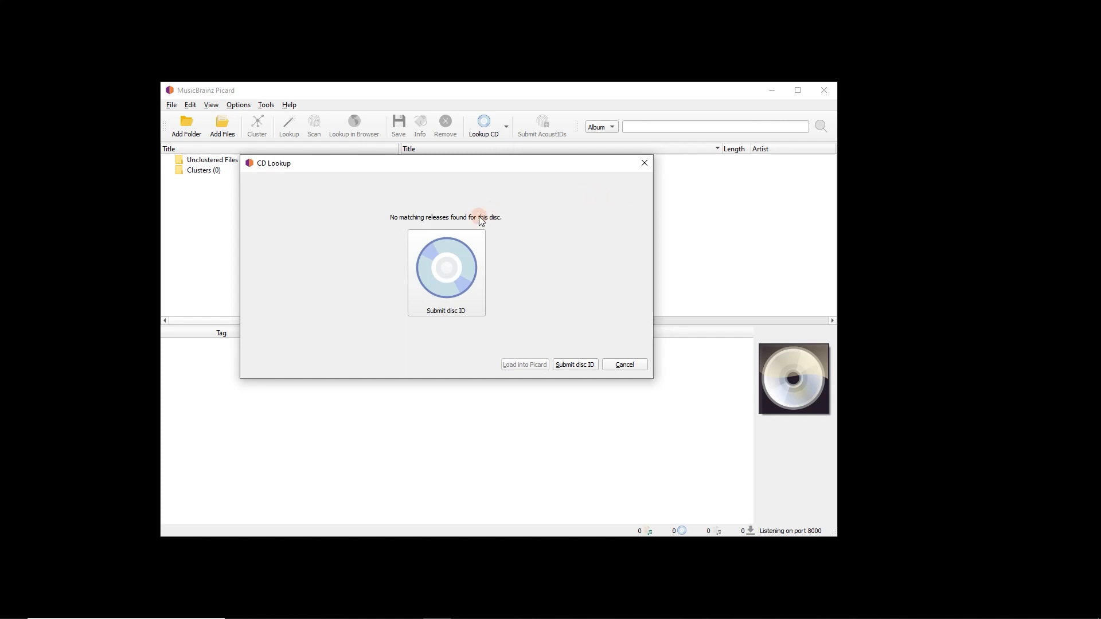
{"action": "mouse_move", "coordinate": [450, 279]}
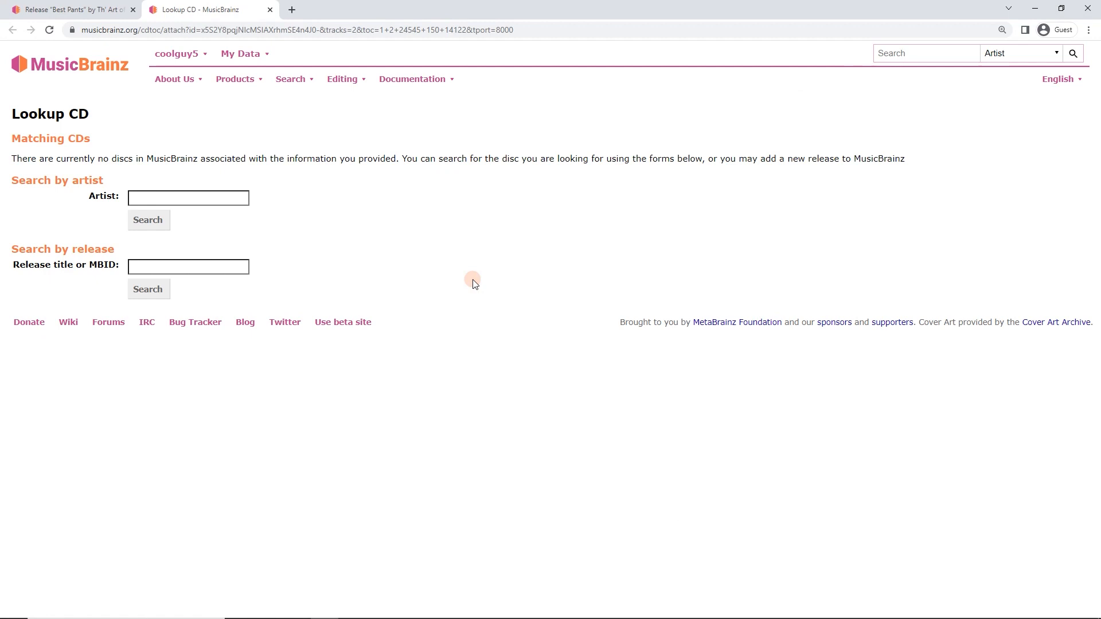
{"action": "mouse_move", "coordinate": [267, 262]}
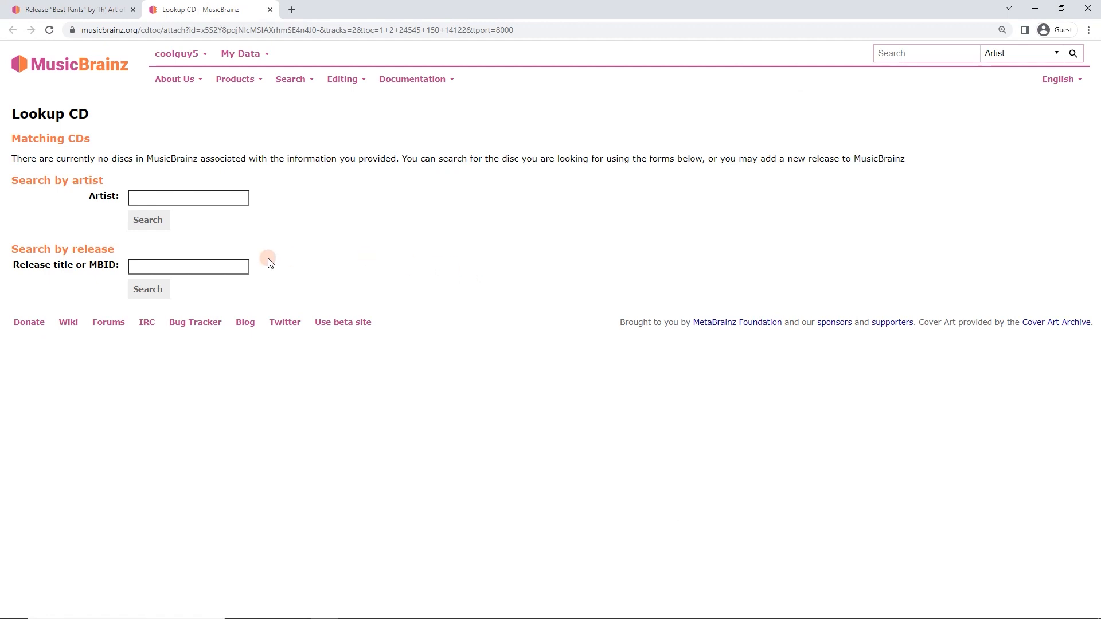
Step: Search the Lookup CD page for artist 'th' and release 'best' to find Best Pants
{"action": "left_click", "coordinate": [148, 288]}
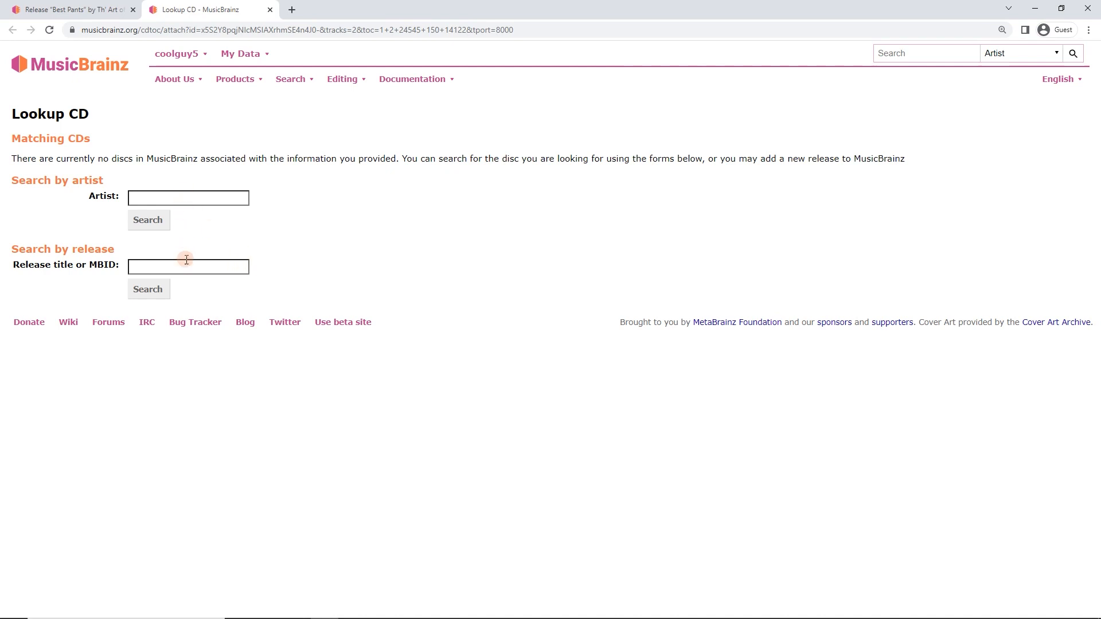
{"action": "type", "text": "th' art of cheese"}
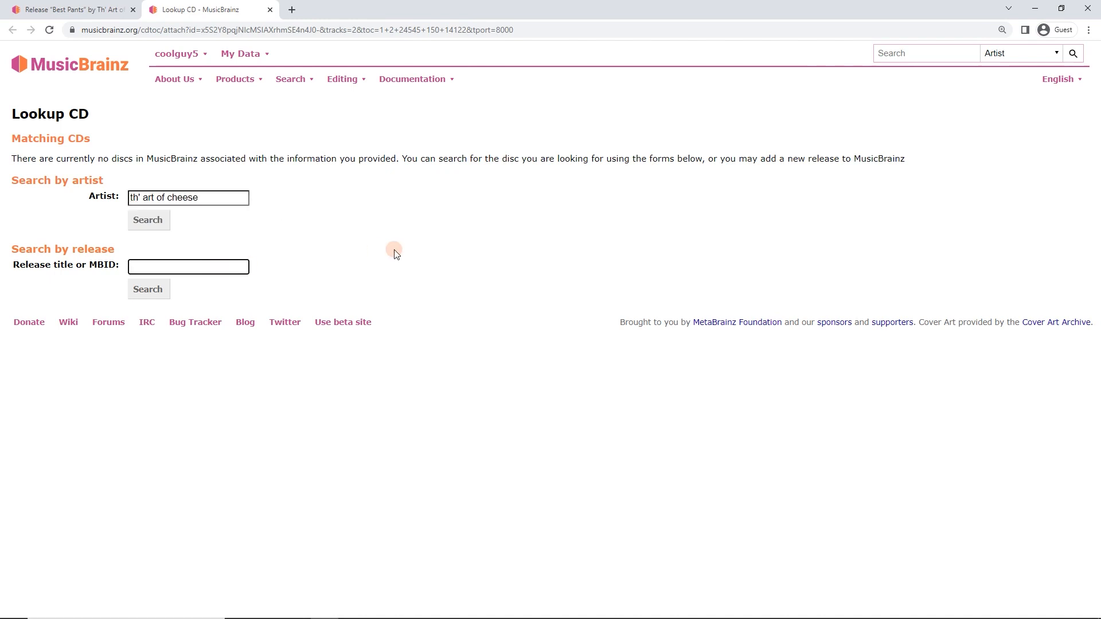
{"action": "type", "text": "best pants"}
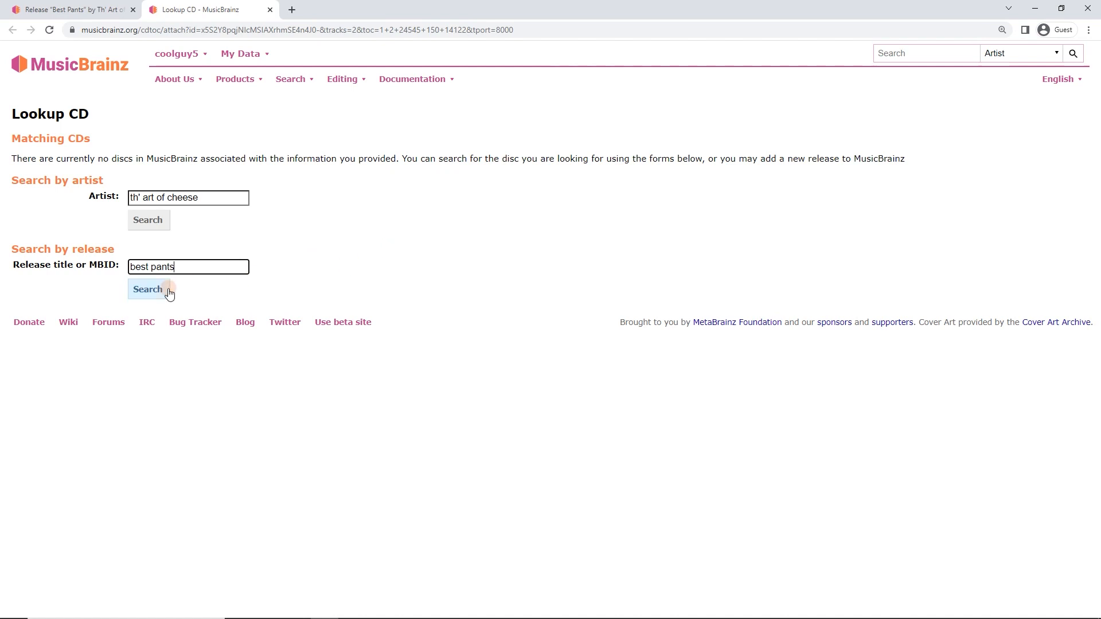
{"action": "left_click", "coordinate": [147, 289]}
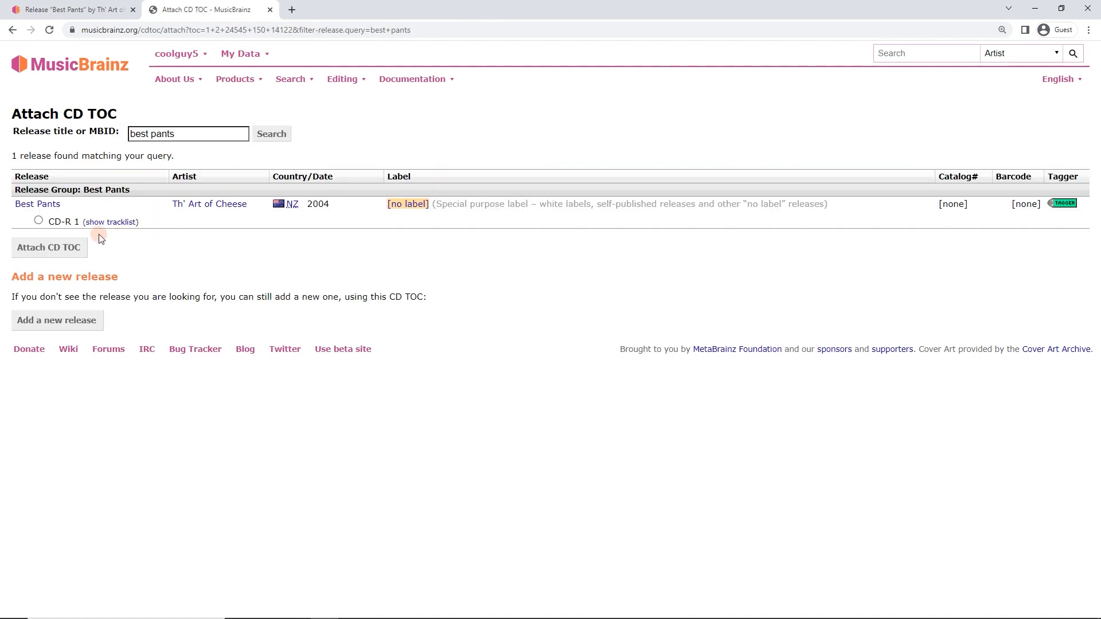
{"action": "mouse_move", "coordinate": [79, 191]}
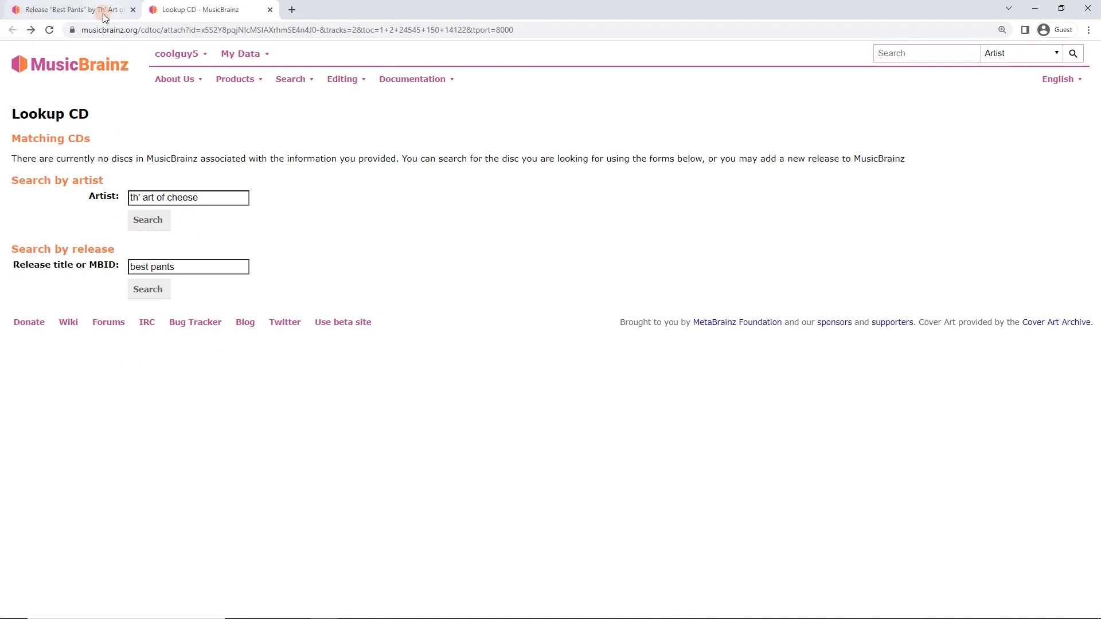
Step: Return to the Best Pants release tab and select its MBID and full URL
{"action": "left_click", "coordinate": [70, 9]}
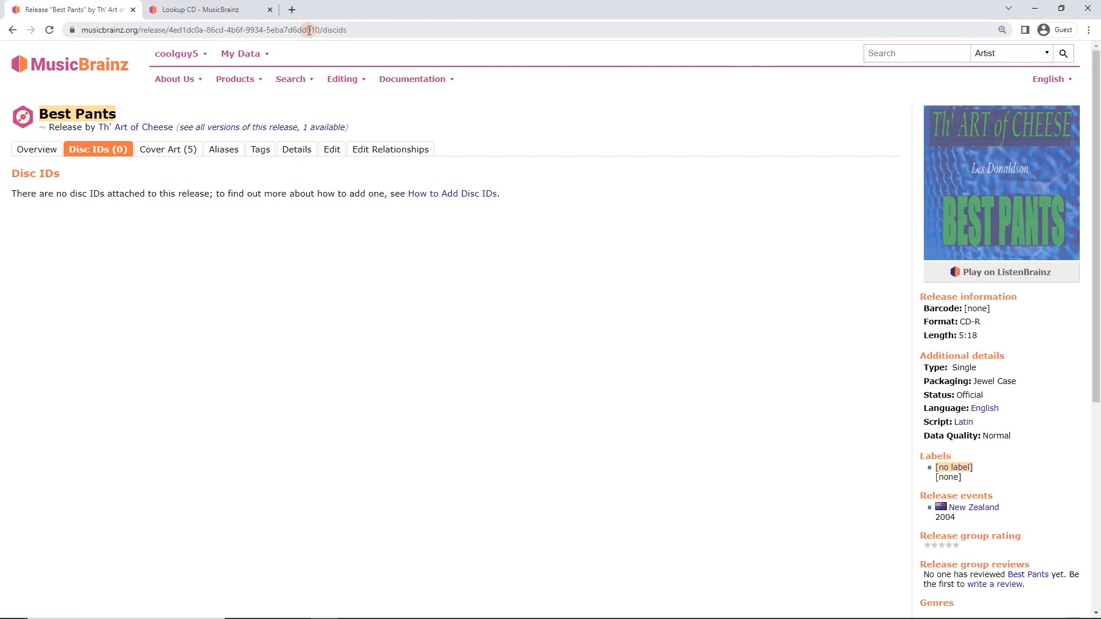
{"action": "double_click", "coordinate": [204, 30]}
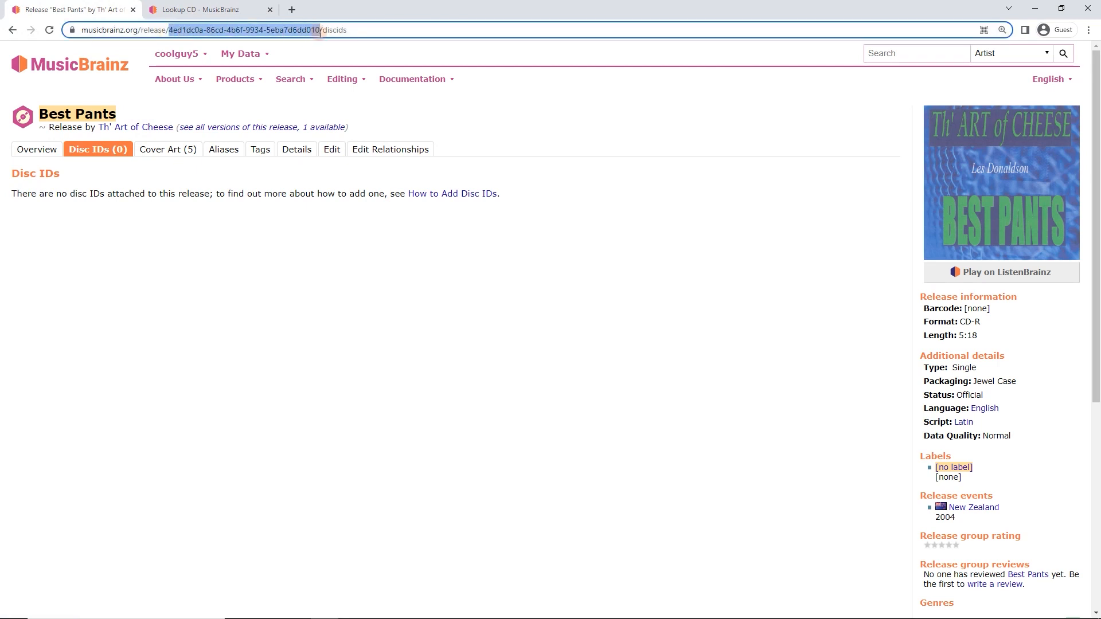
{"action": "left_click", "coordinate": [374, 31]}
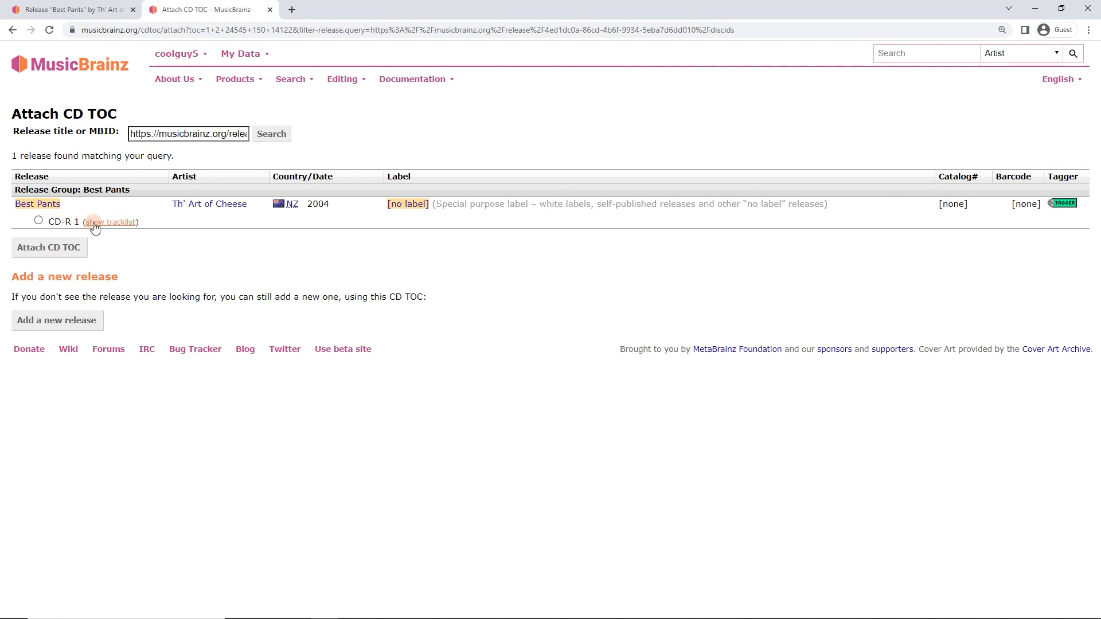
{"action": "mouse_move", "coordinate": [307, 214]}
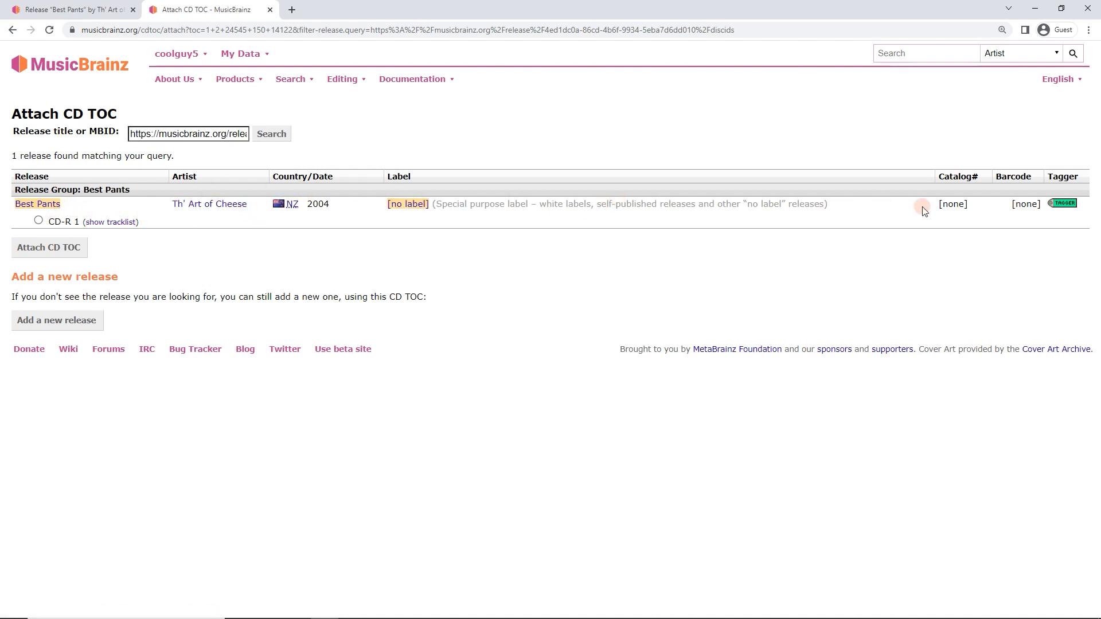
Step: Check the two-track list of Best Pants CD-R 1 and select it as the target medium
{"action": "left_click", "coordinate": [110, 222]}
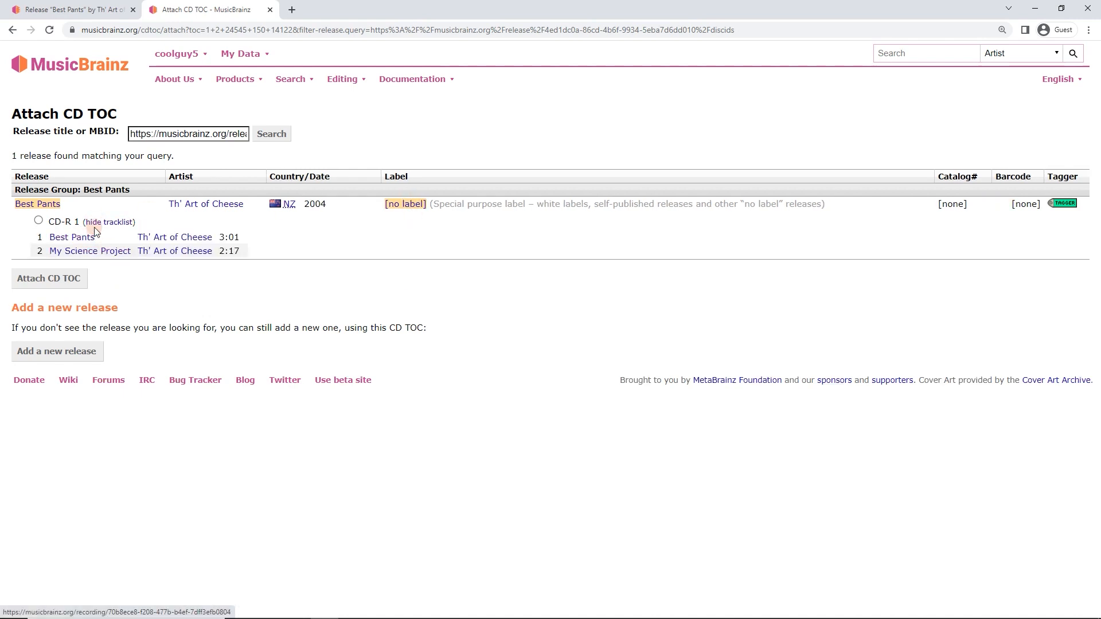
{"action": "left_click", "coordinate": [108, 221]}
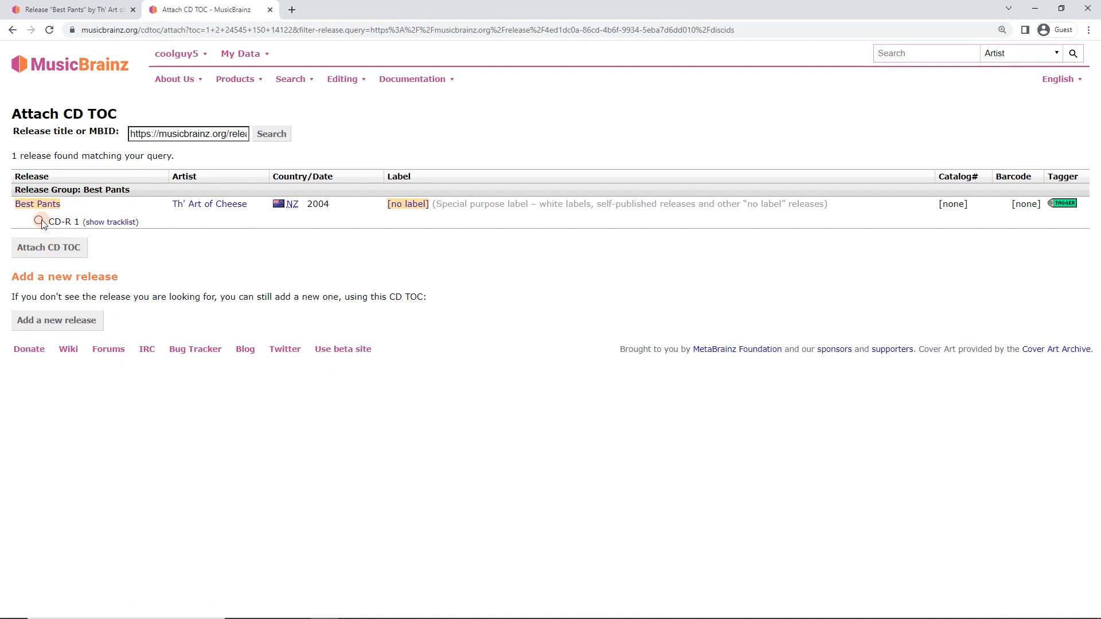
{"action": "left_click", "coordinate": [38, 220]}
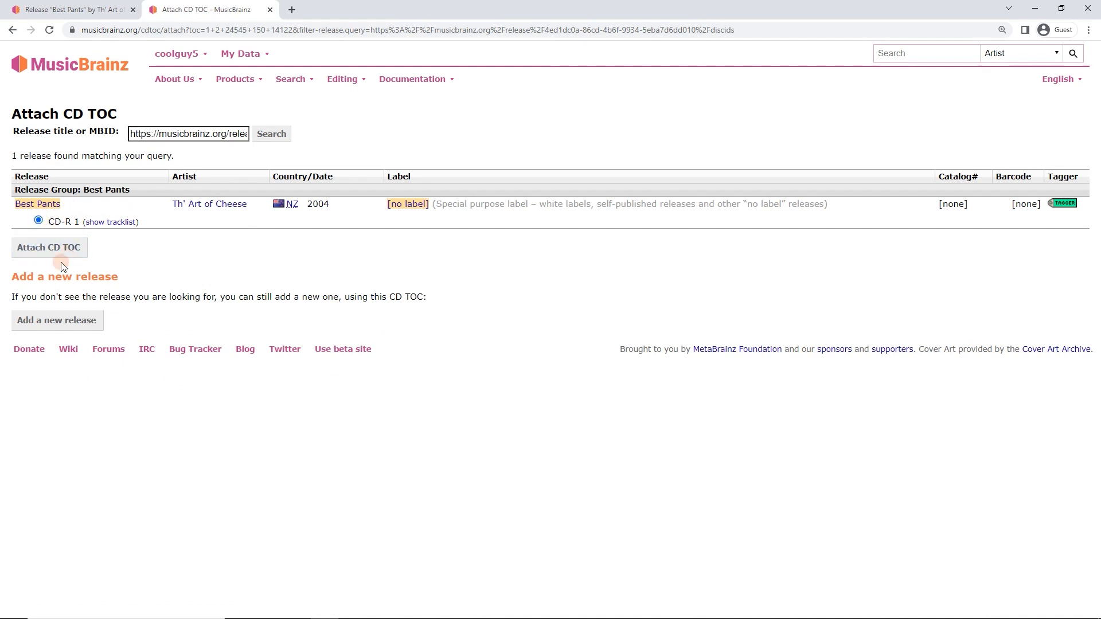
Step: Confirm Attach CD TOC with edit note 'CD-R in hand' and enter the edit
{"action": "left_click", "coordinate": [48, 247]}
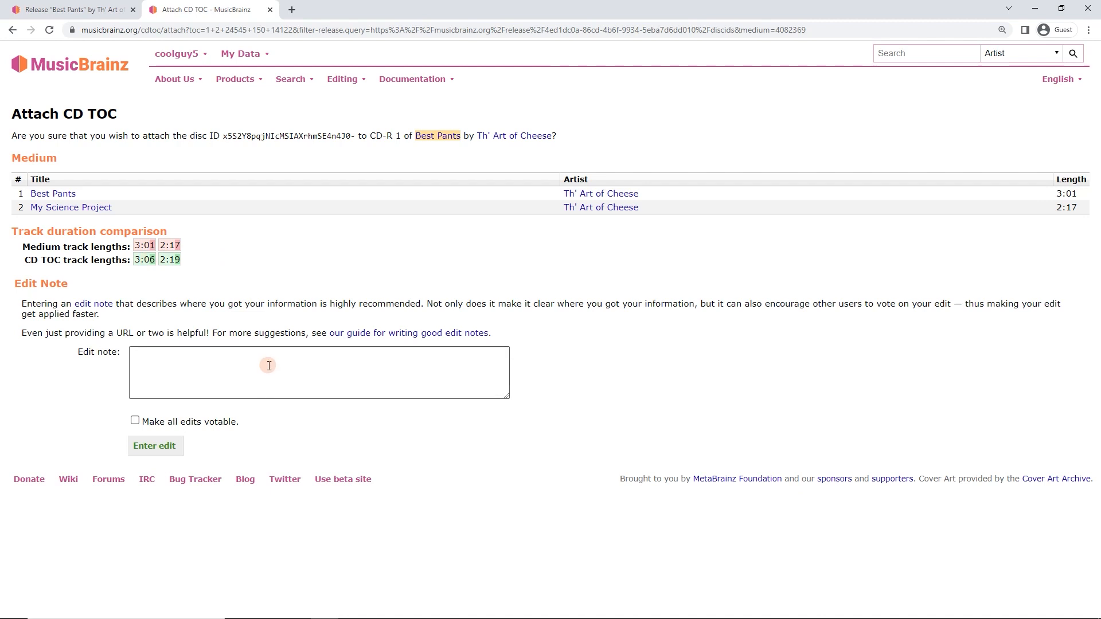
{"action": "left_click", "coordinate": [319, 372]}
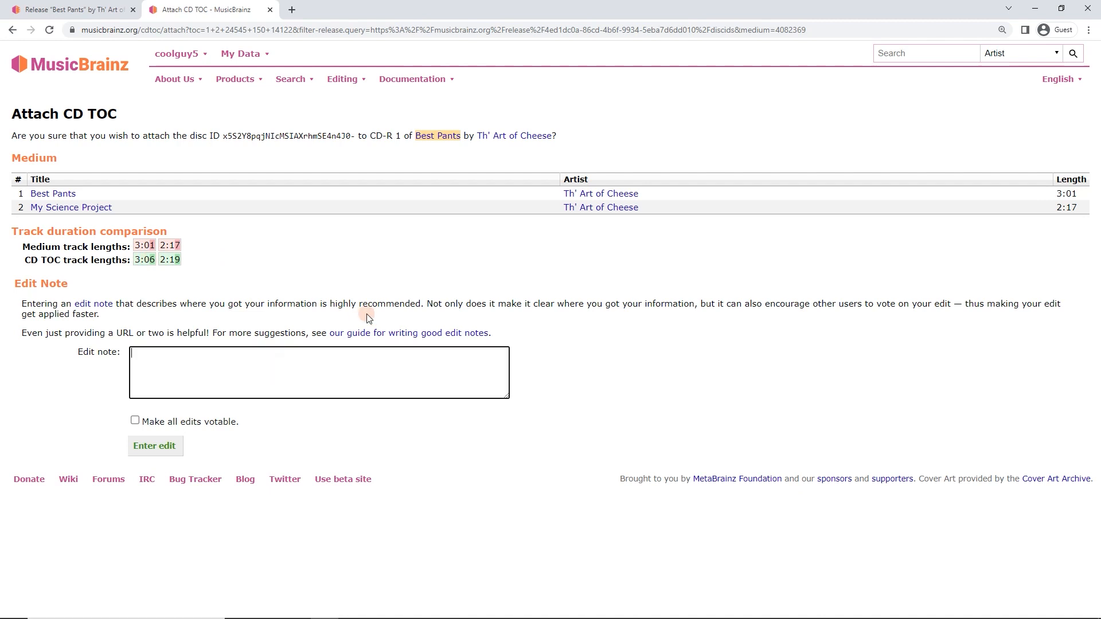
{"action": "type", "text": "in hand"}
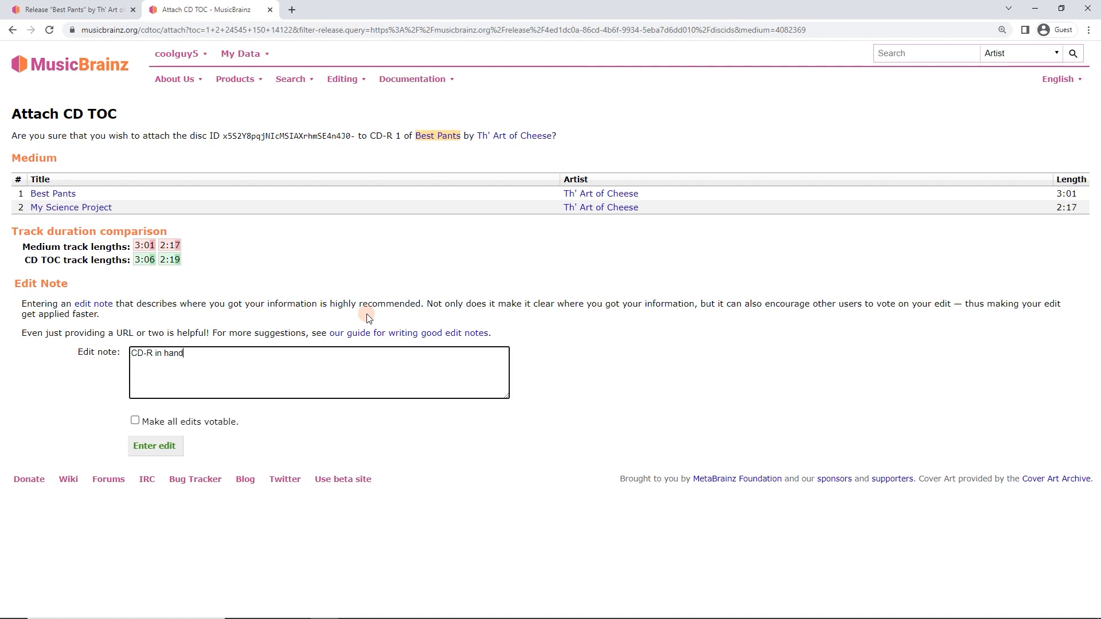
{"action": "mouse_move", "coordinate": [234, 415]}
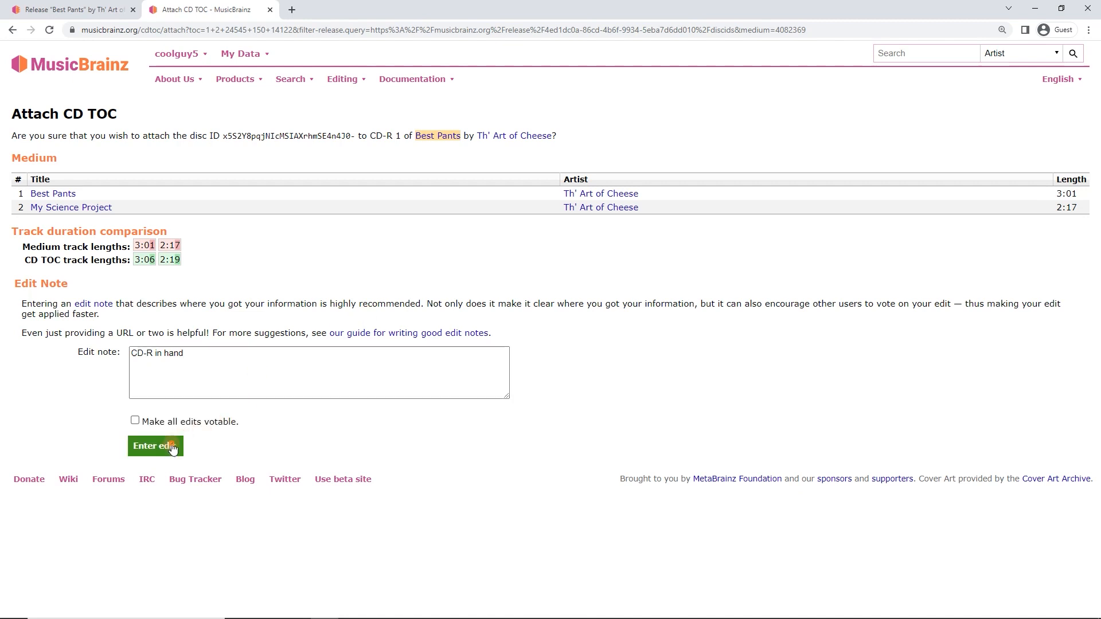
{"action": "left_click", "coordinate": [156, 446]}
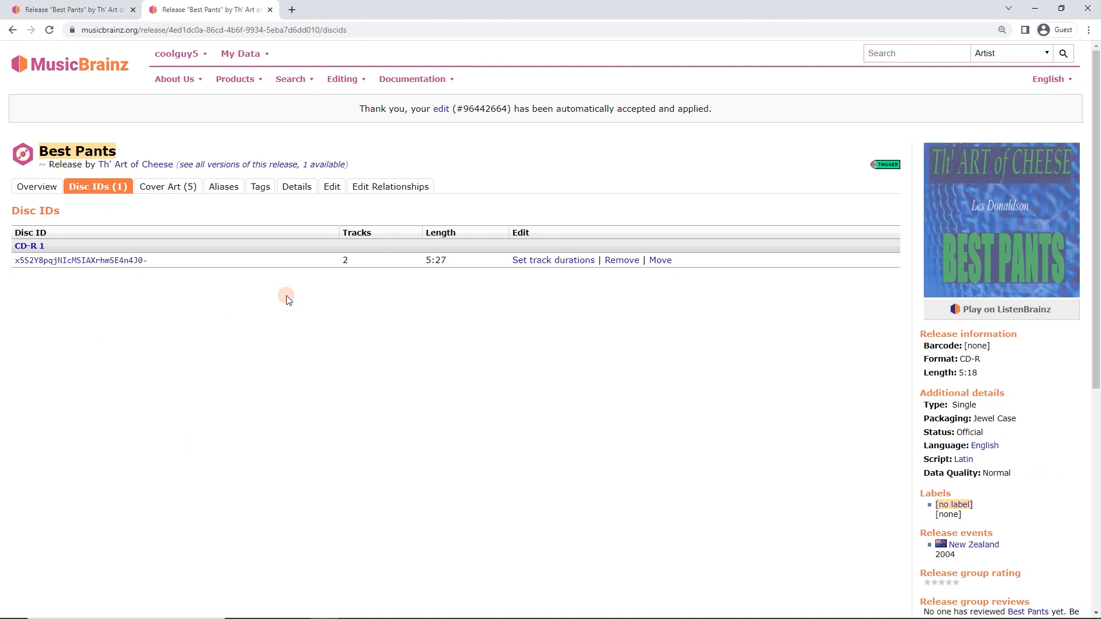
{"action": "mouse_move", "coordinate": [537, 274]}
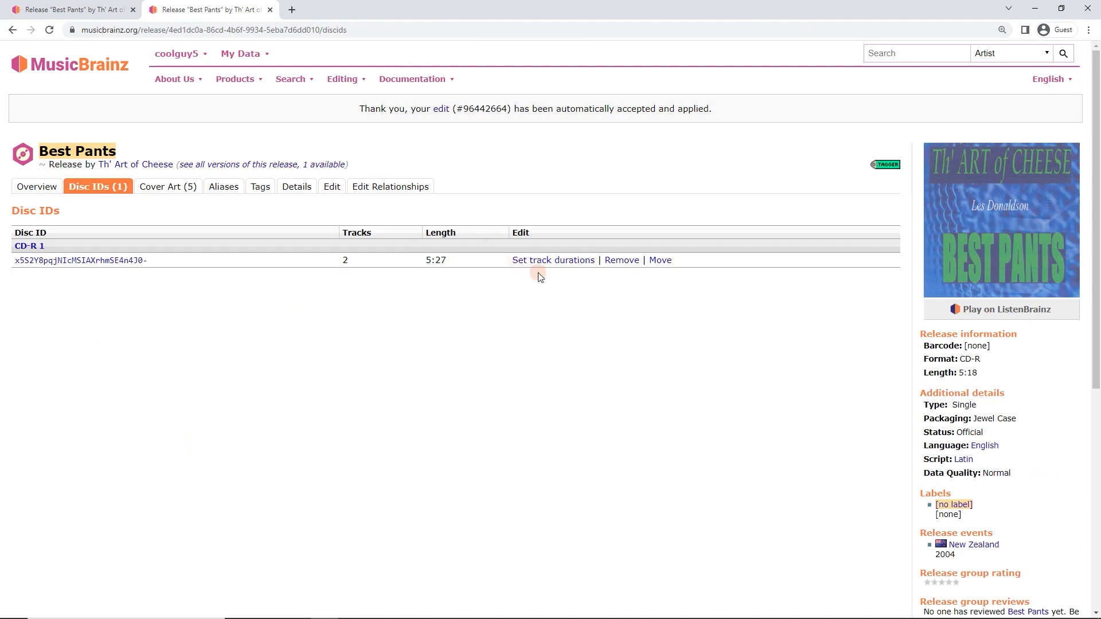
{"action": "mouse_move", "coordinate": [553, 259]}
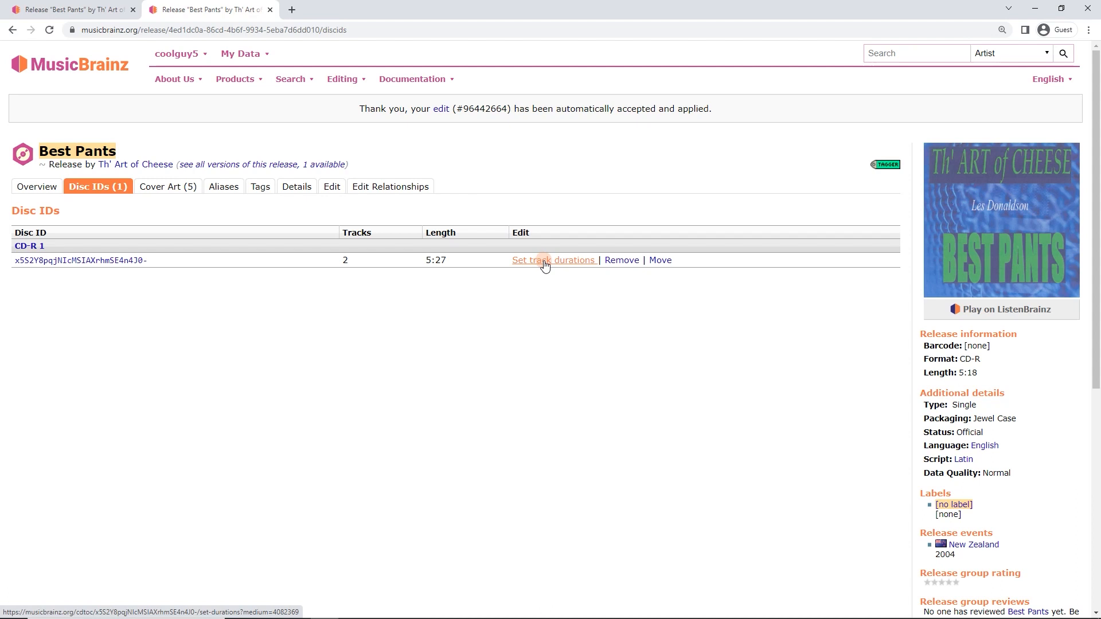
Step: Submit the track duration edit (3:06, 2:19) with edit note 'in hand'
{"action": "left_click", "coordinate": [554, 259]}
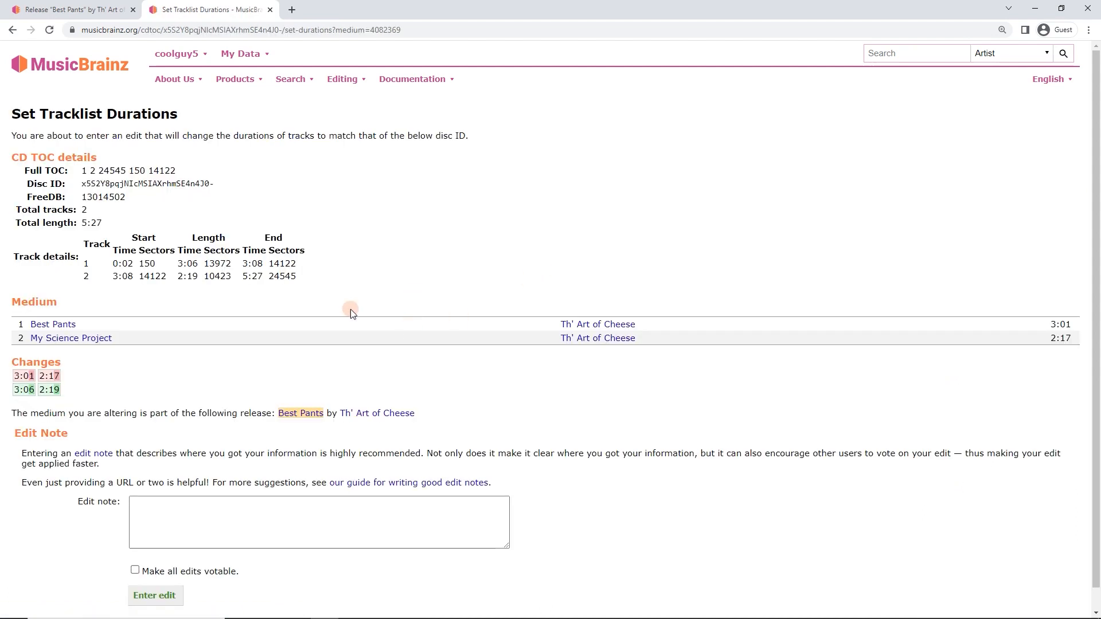
{"action": "scroll", "scroll_direction": "down", "scroll_amount": 3}
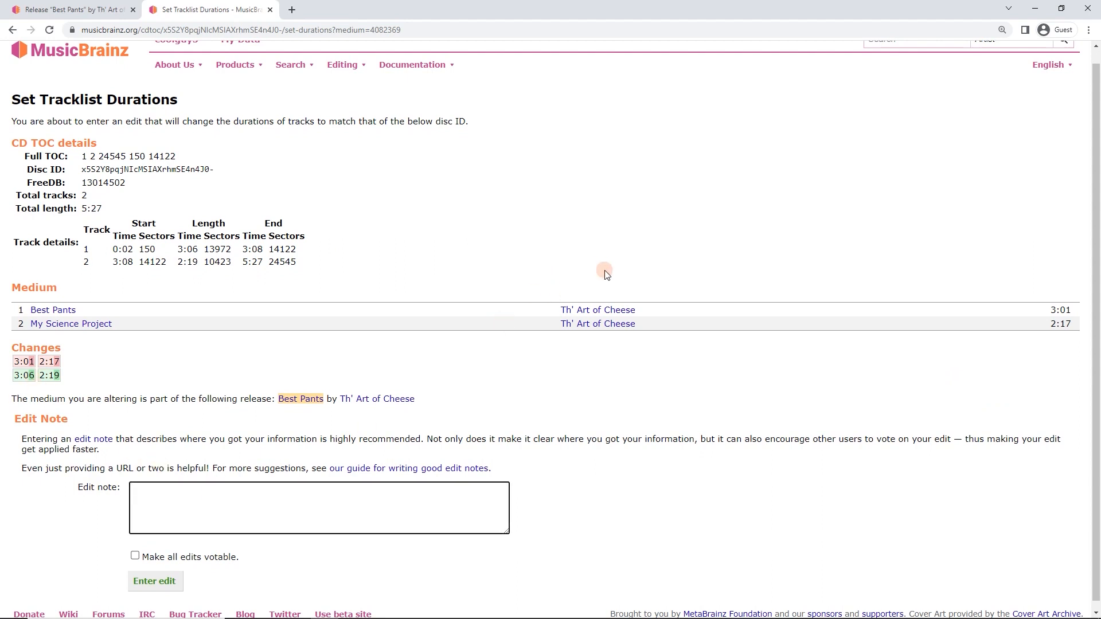
{"action": "type", "text": "in hand"}
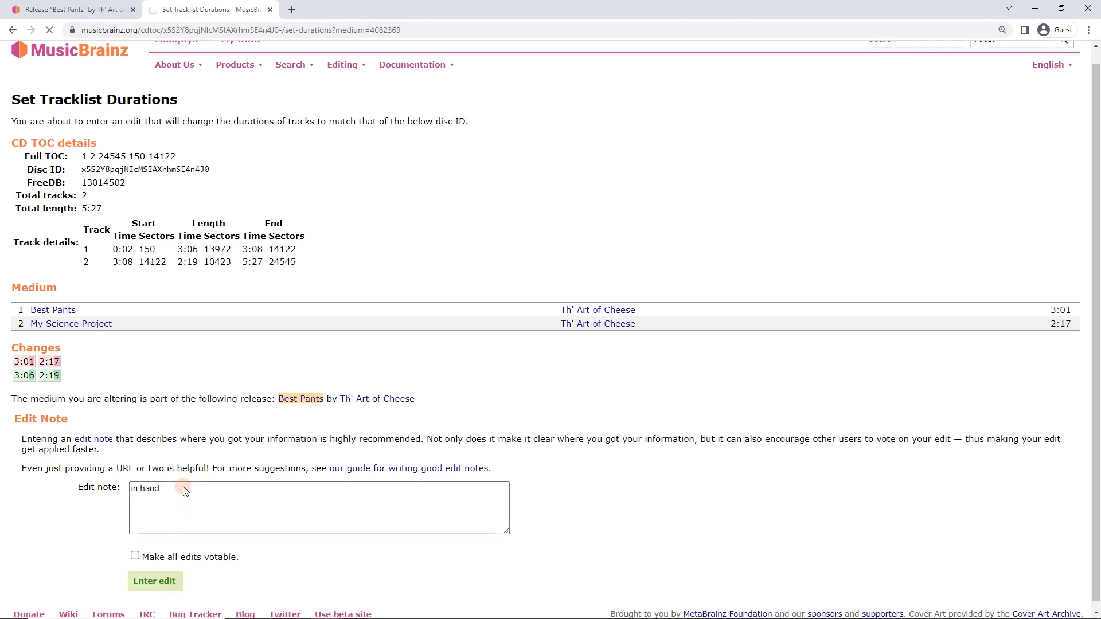
{"action": "left_click", "coordinate": [154, 581]}
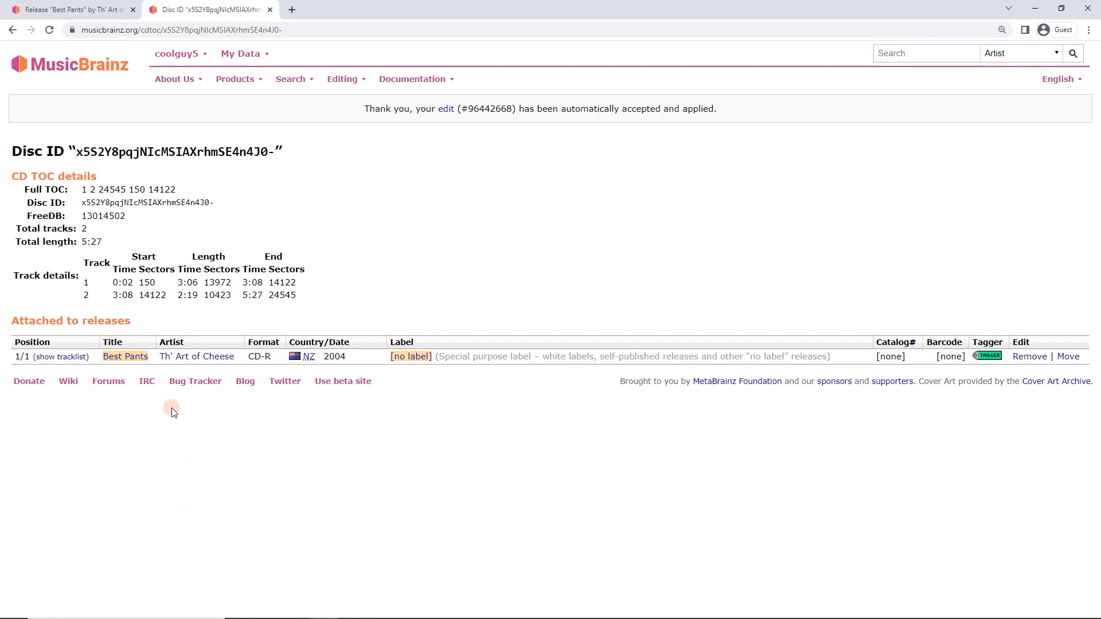
{"action": "mouse_move", "coordinate": [161, 398]}
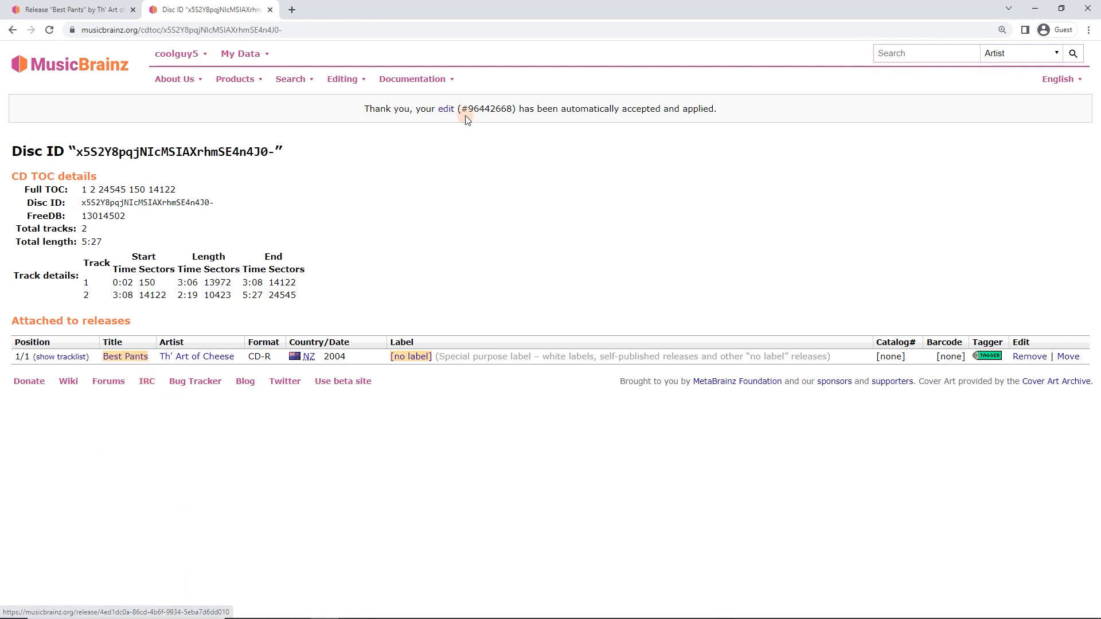
{"action": "mouse_move", "coordinate": [175, 313]}
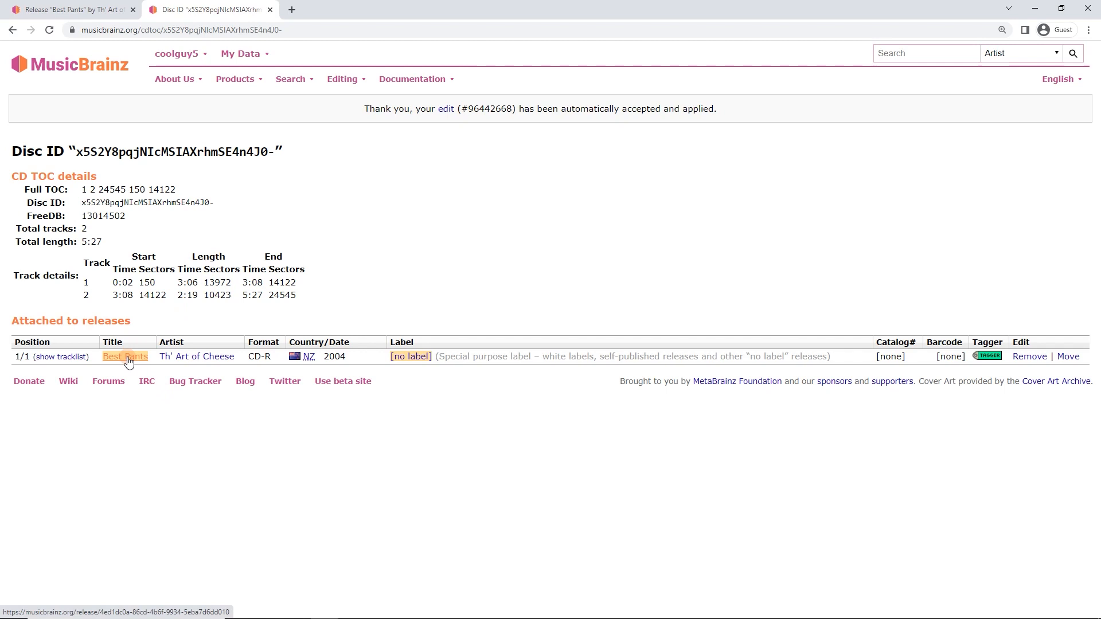
Step: Follow the Best Pants link under Attached to releases on the Disc ID page
{"action": "left_click", "coordinate": [124, 356]}
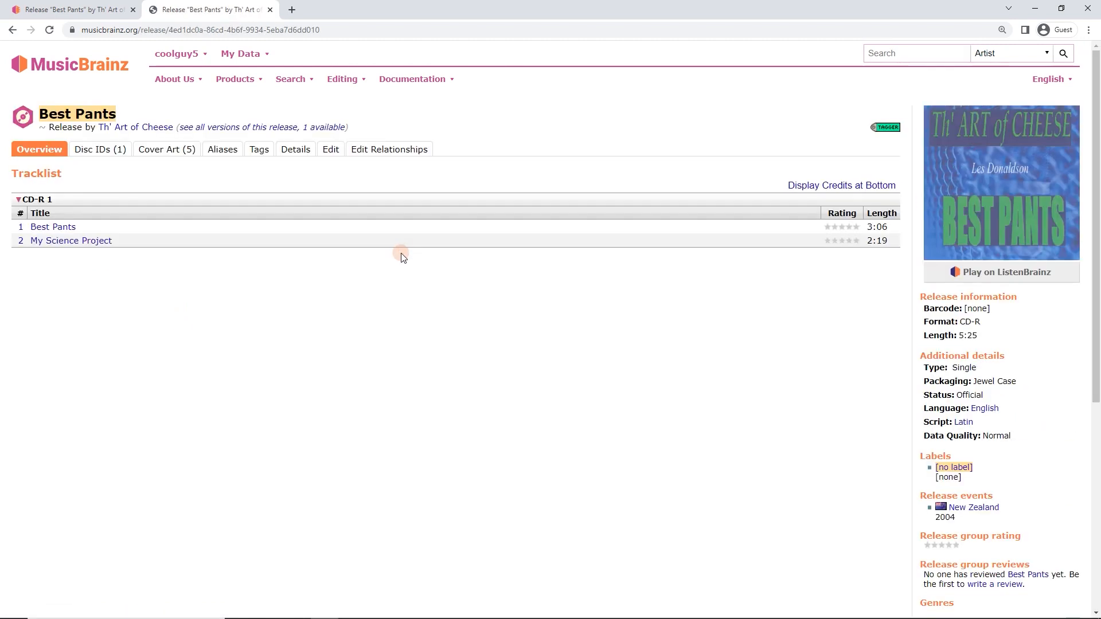
{"action": "mouse_move", "coordinate": [878, 229]}
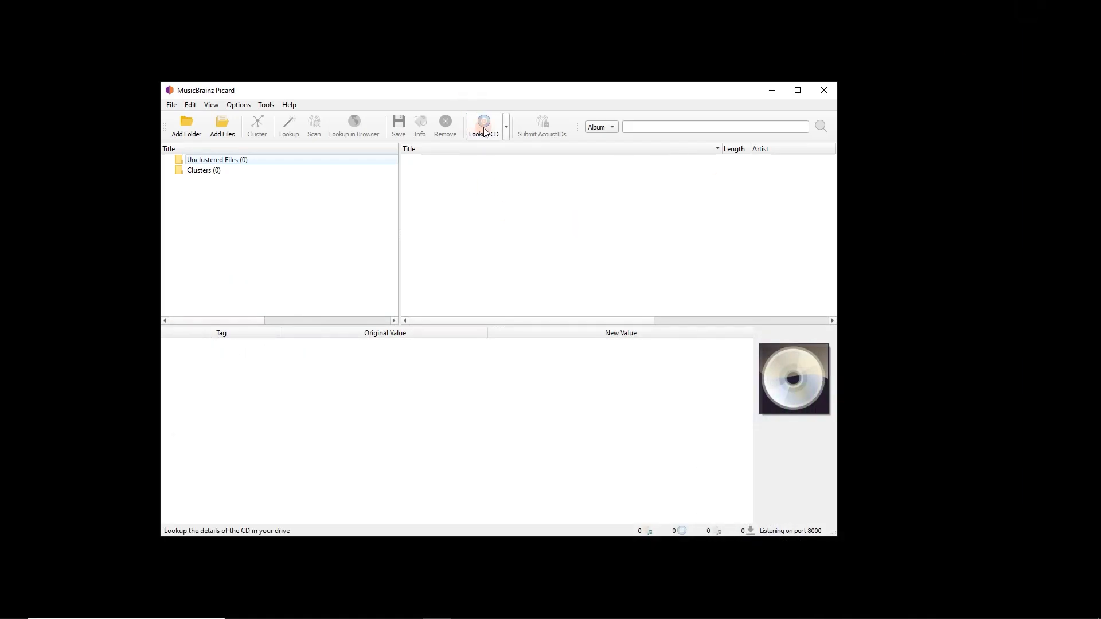
Step: Dismiss the CD Lookup Error and rerun Lookup CD on drive J:
{"action": "left_click", "coordinate": [482, 126]}
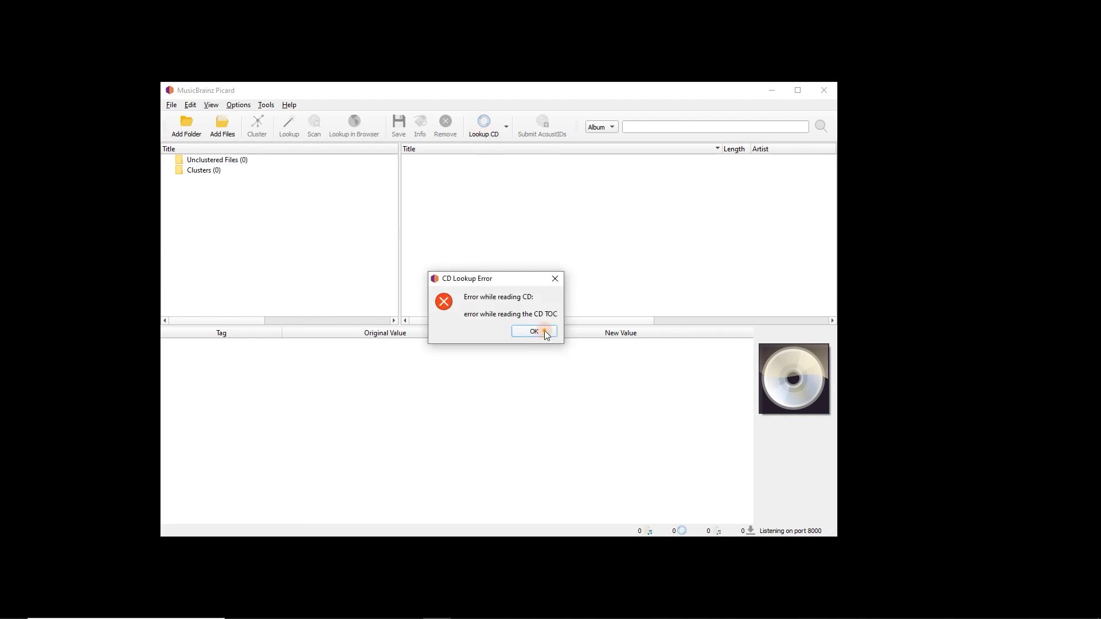
{"action": "left_click", "coordinate": [534, 331]}
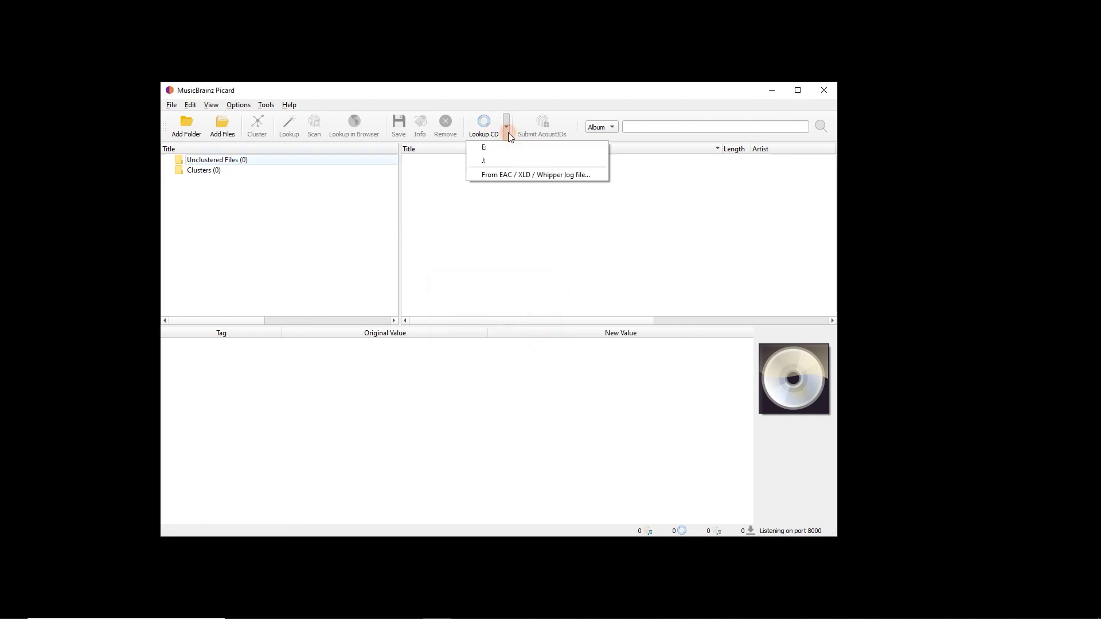
{"action": "mouse_move", "coordinate": [498, 147]}
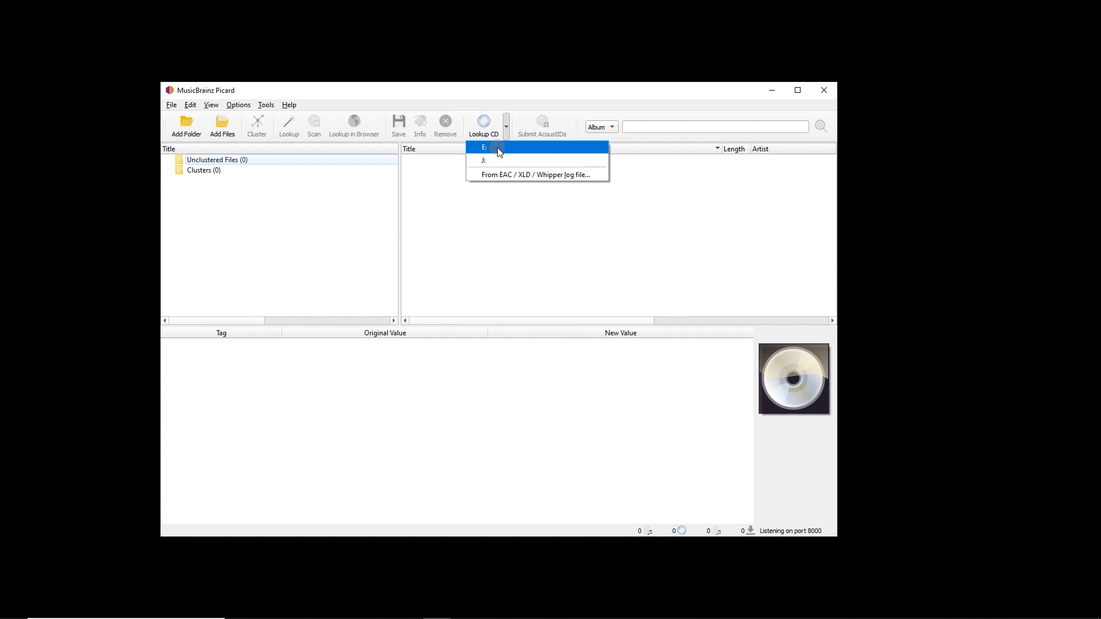
{"action": "mouse_move", "coordinate": [507, 147]}
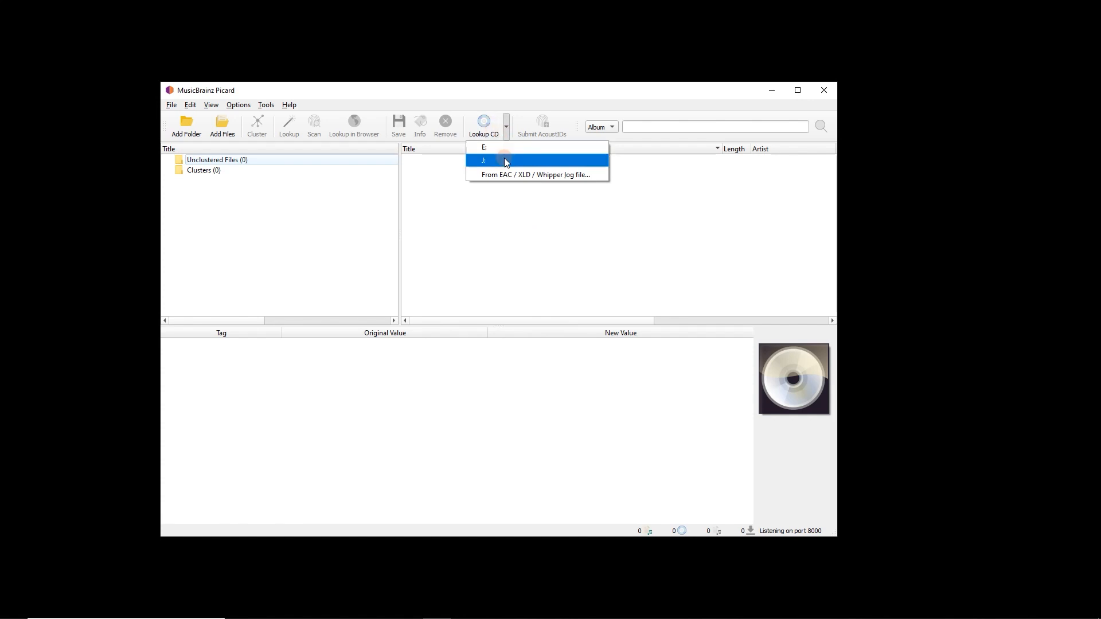
{"action": "left_click", "coordinate": [504, 160]}
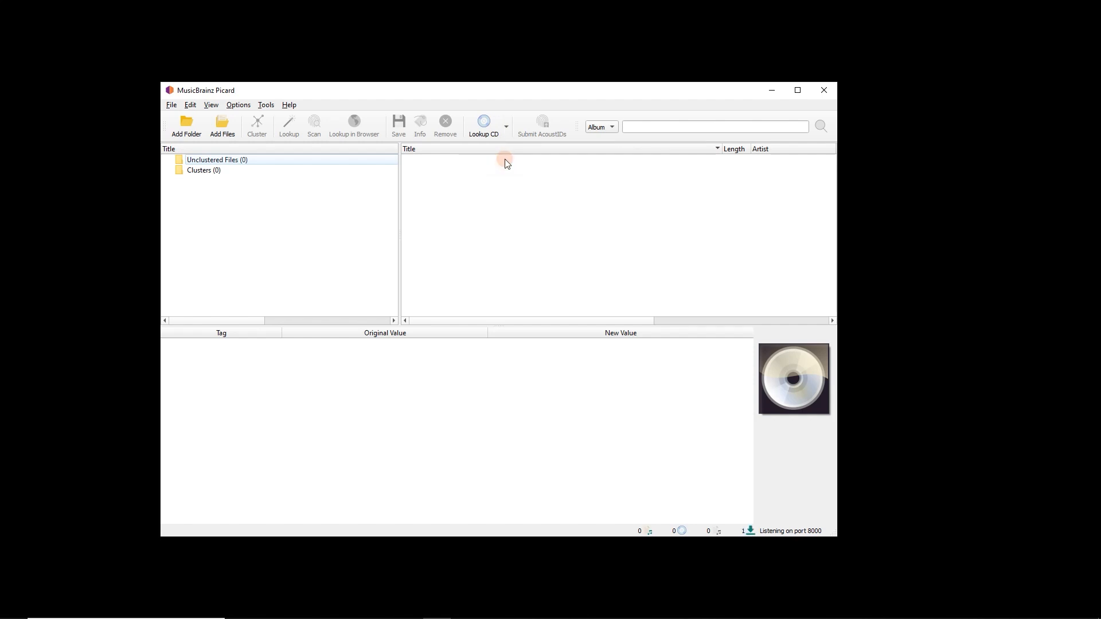
Step: Choose the matching Best Pants release in CD Lookup and load its two tracks into Picard
{"action": "left_click", "coordinate": [482, 123]}
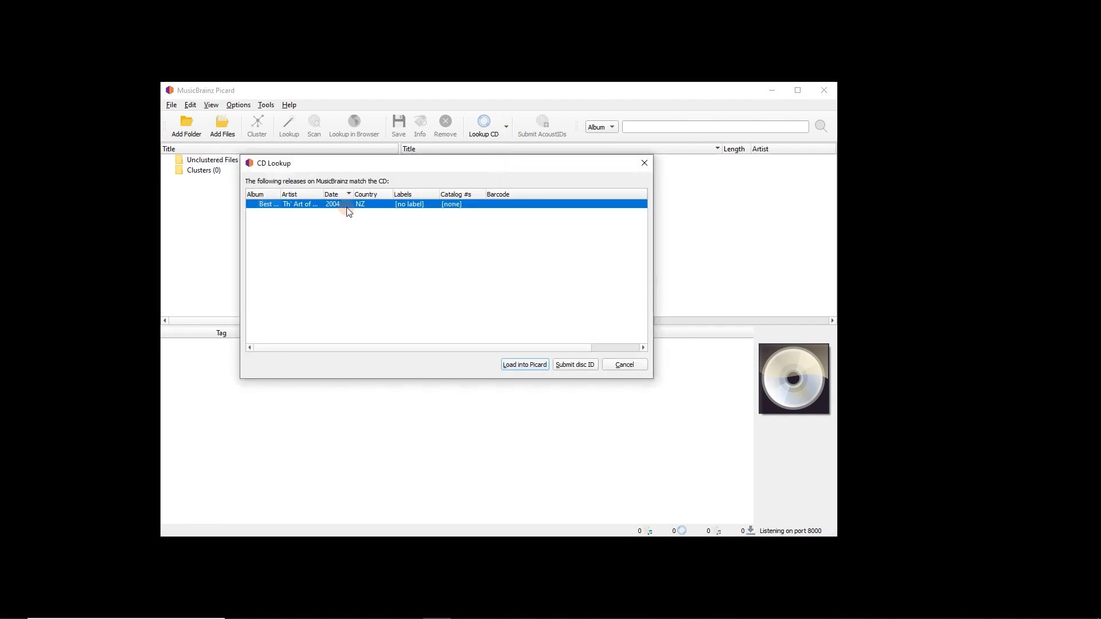
{"action": "mouse_move", "coordinate": [381, 206]}
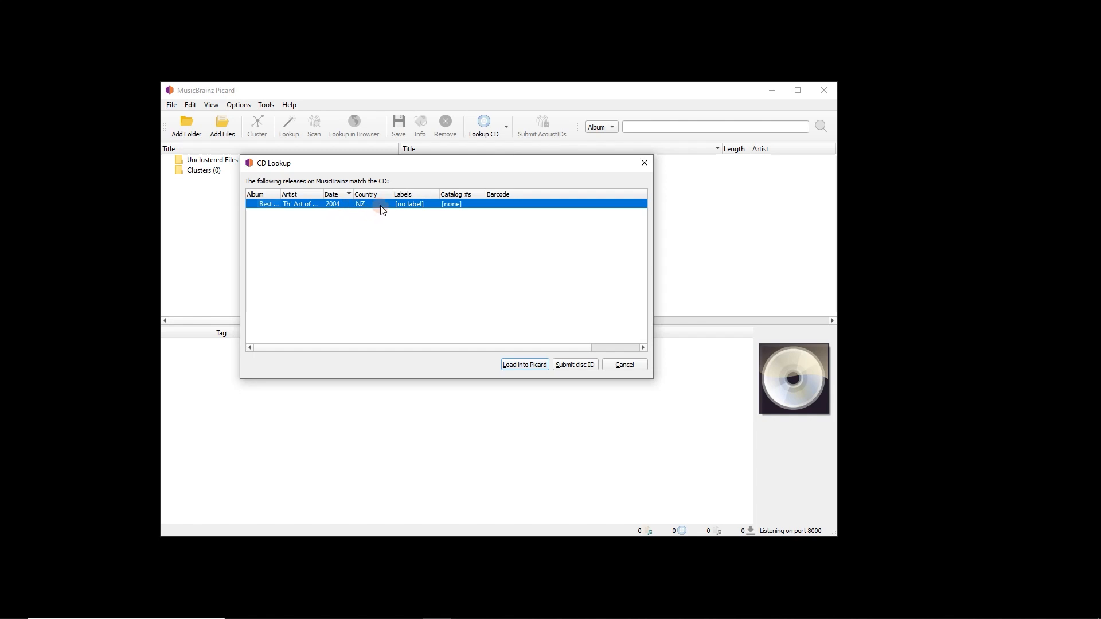
{"action": "left_click", "coordinate": [524, 363]}
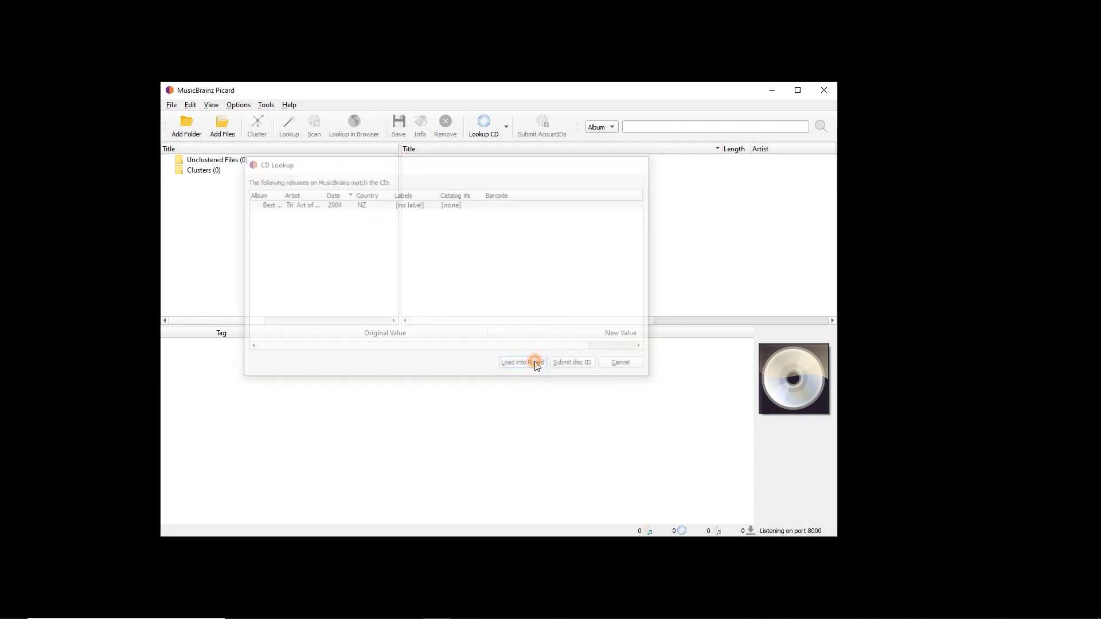
{"action": "left_click", "coordinate": [521, 362]}
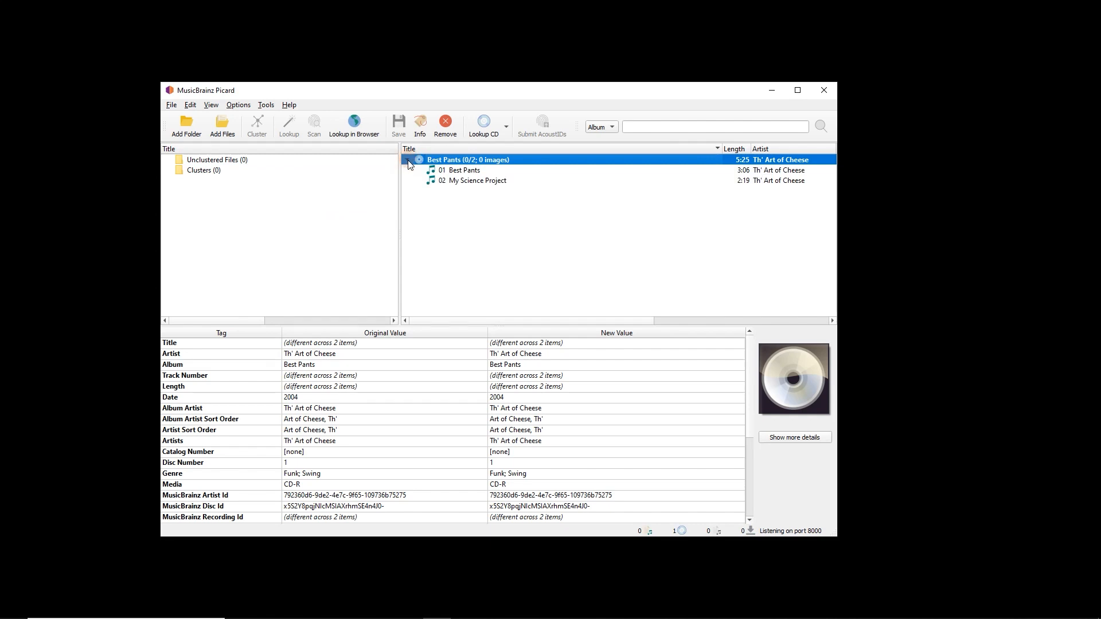